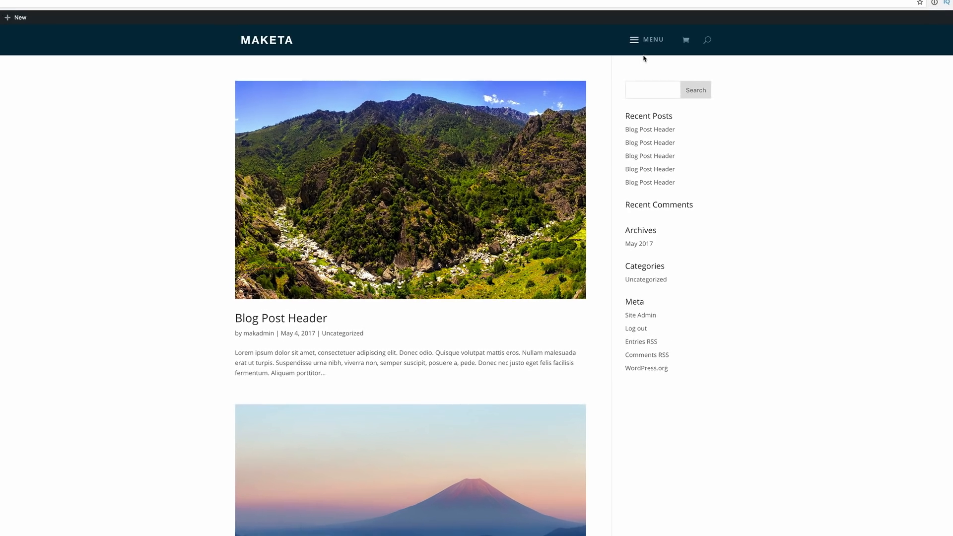
Leave the site front end for the WordPress admin Plugins list.
click(633, 40)
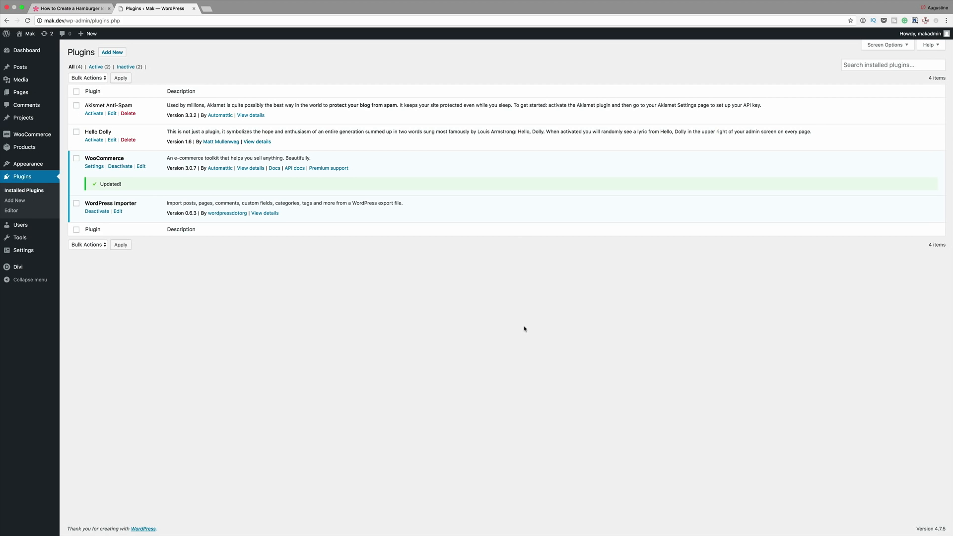
mouse_move(8, 44)
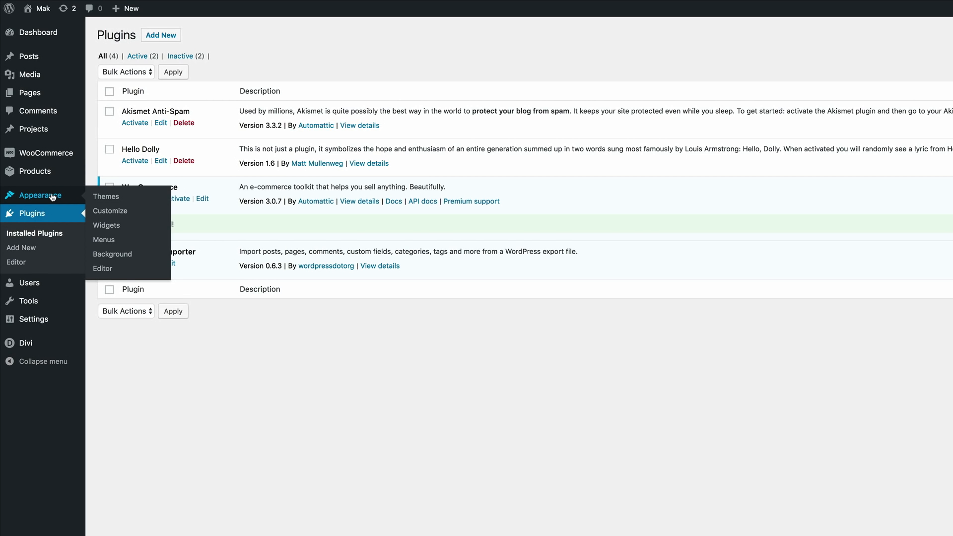
Create a new navigation menu named 'mega menu' under Appearance > Menus.
click(104, 239)
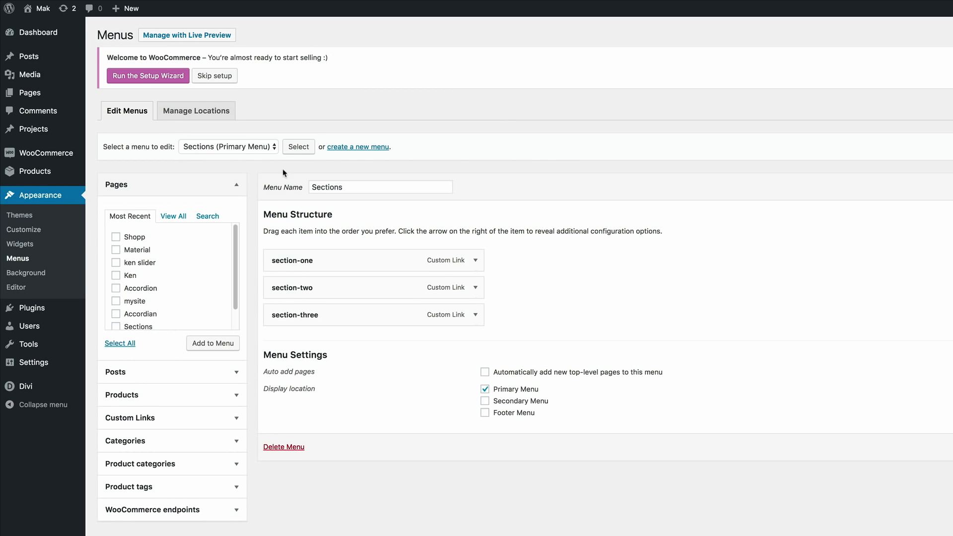
mouse_move(332, 171)
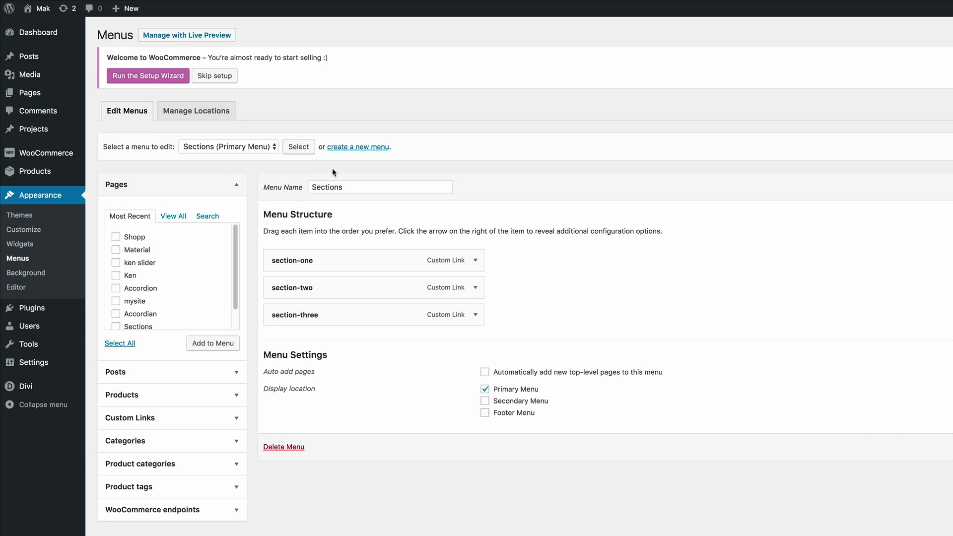
mouse_move(358, 151)
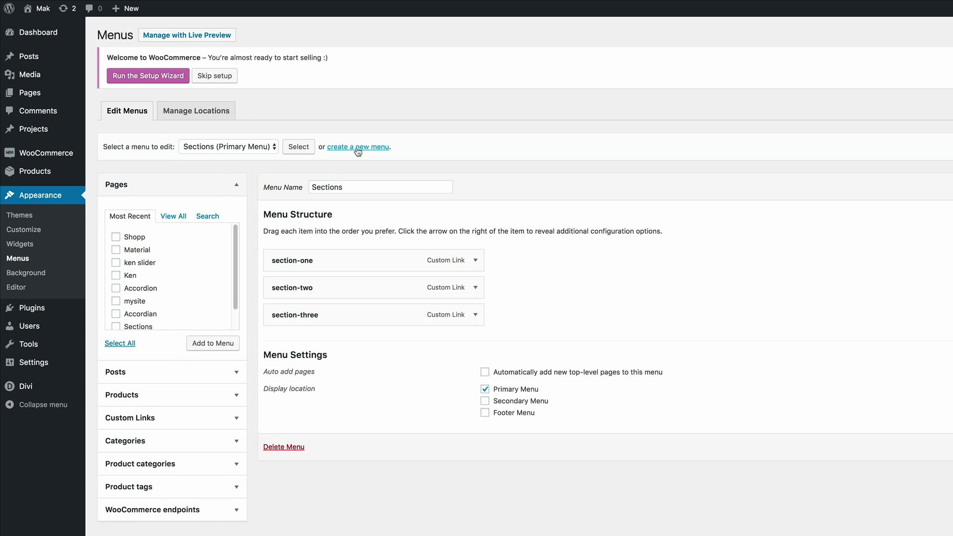
click(358, 147)
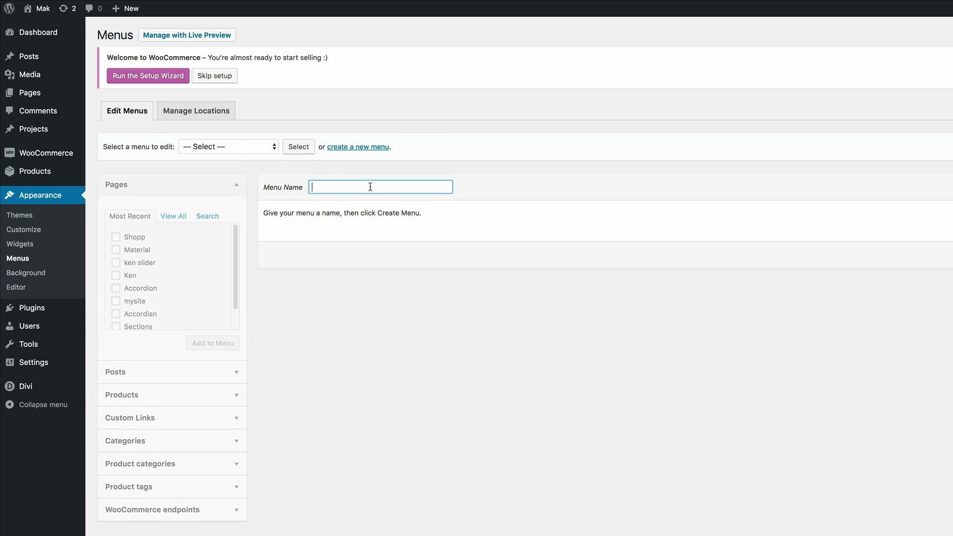
text(me)
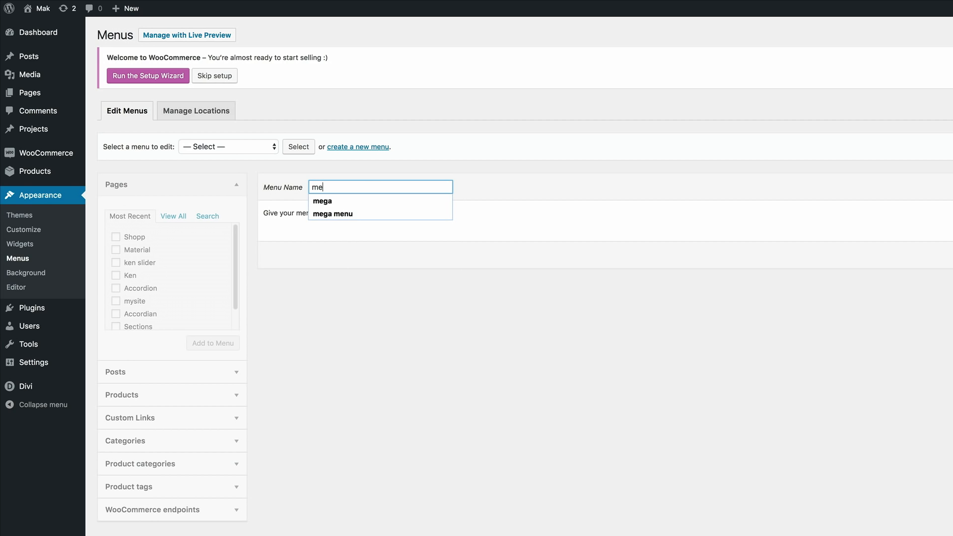
click(332, 213)
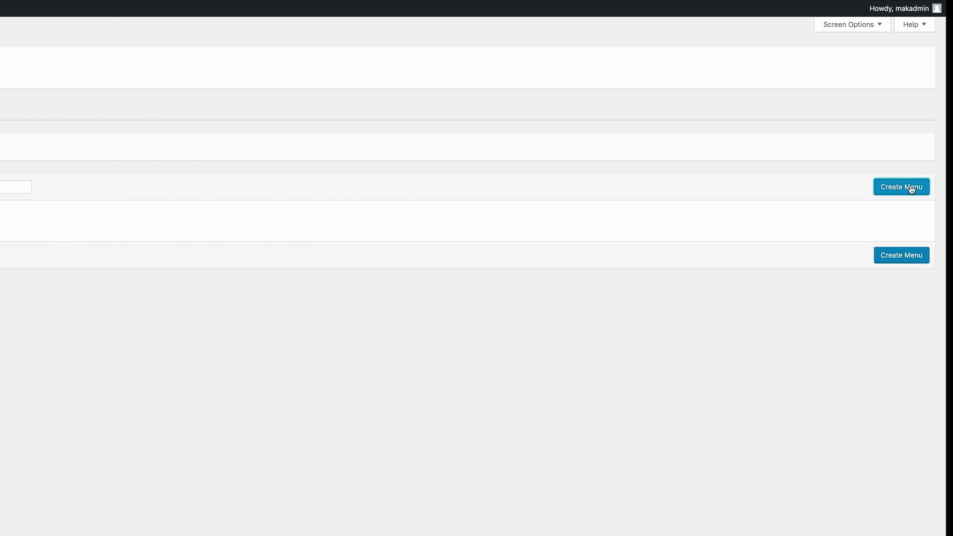
click(902, 187)
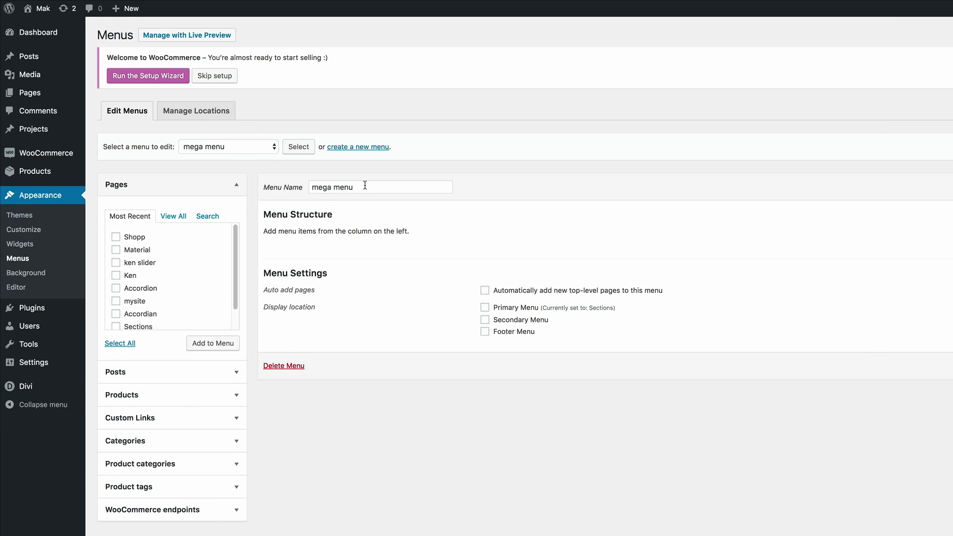
mouse_move(230, 147)
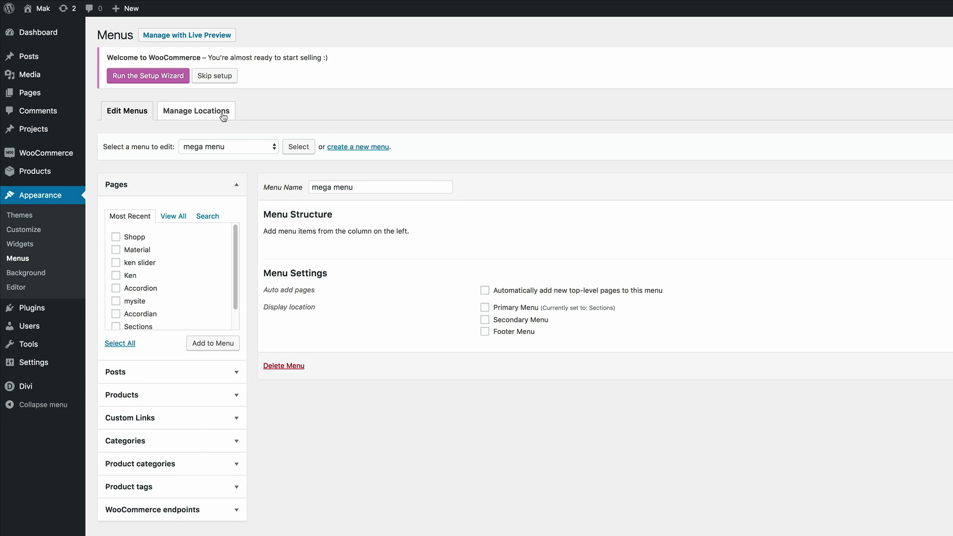
Assign mega menu to the Primary Menu location in Manage Locations and save the change.
click(196, 111)
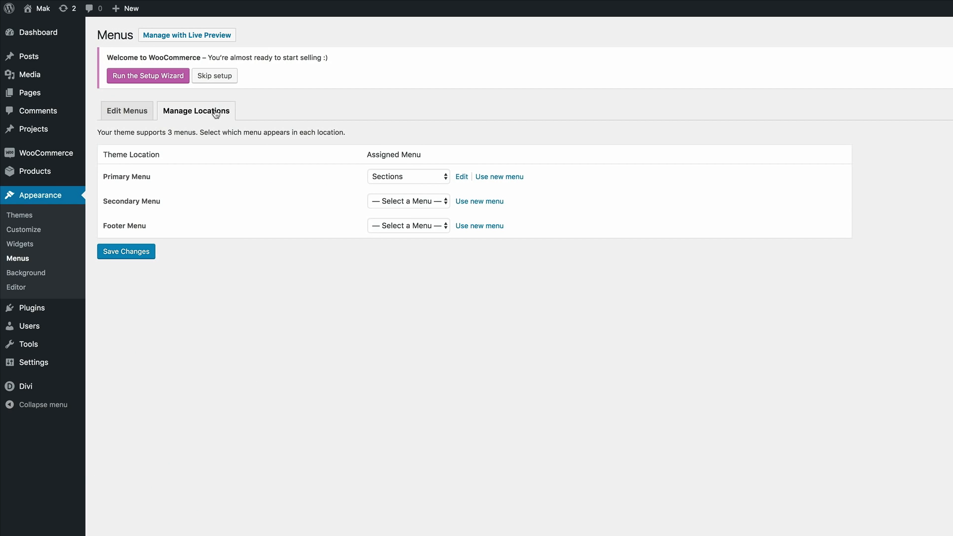
mouse_move(136, 205)
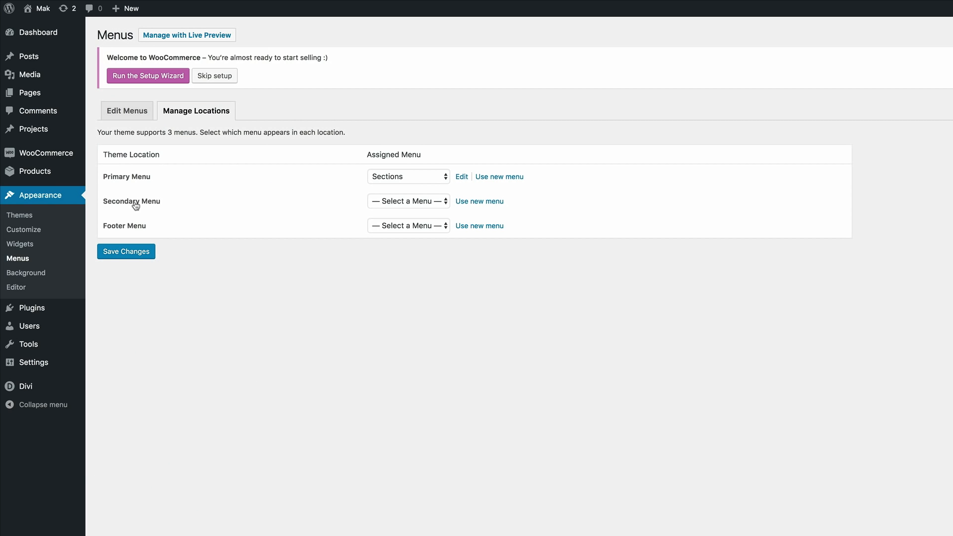
click(408, 177)
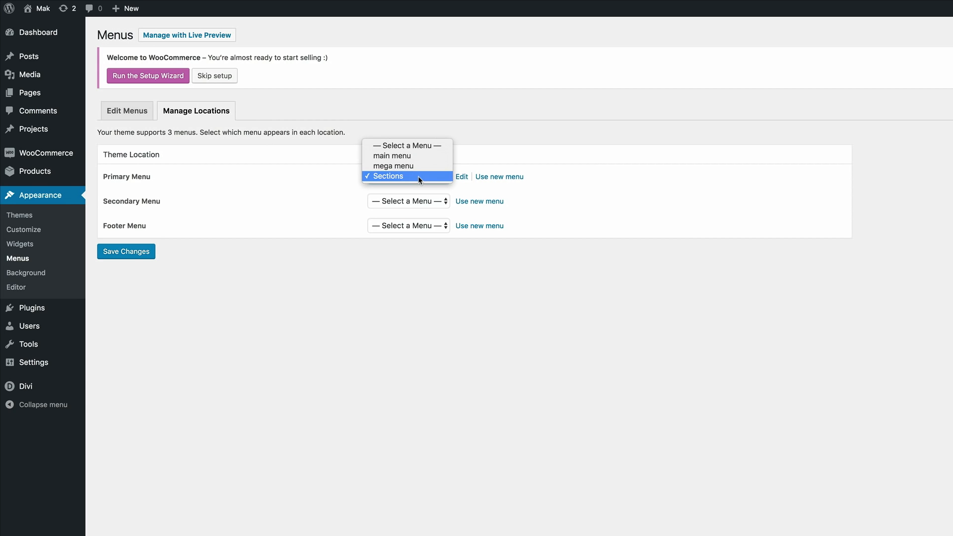
click(393, 165)
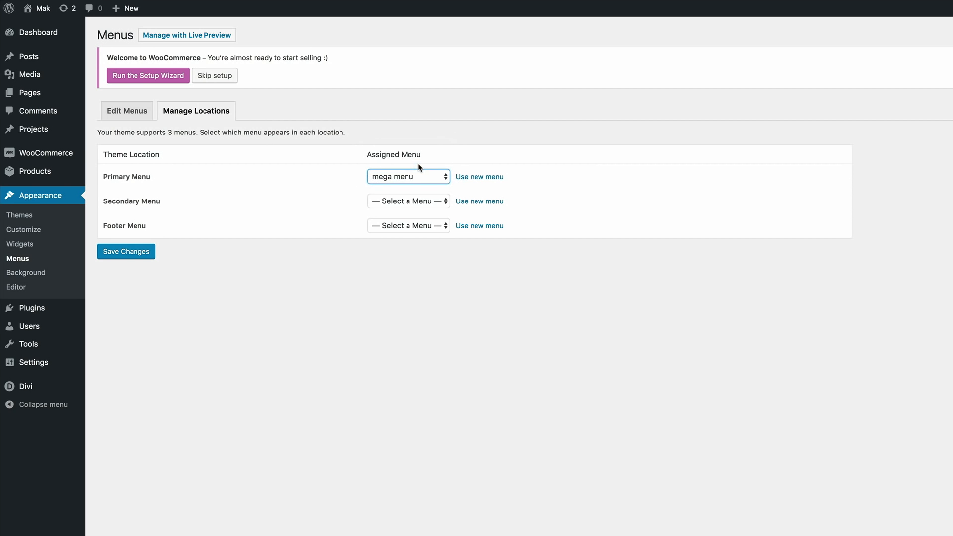
click(126, 251)
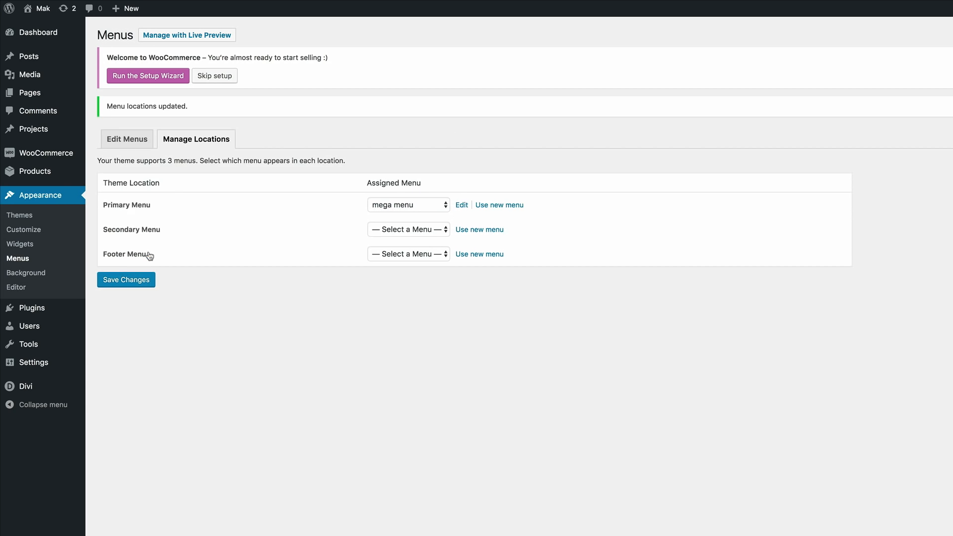
mouse_move(126, 139)
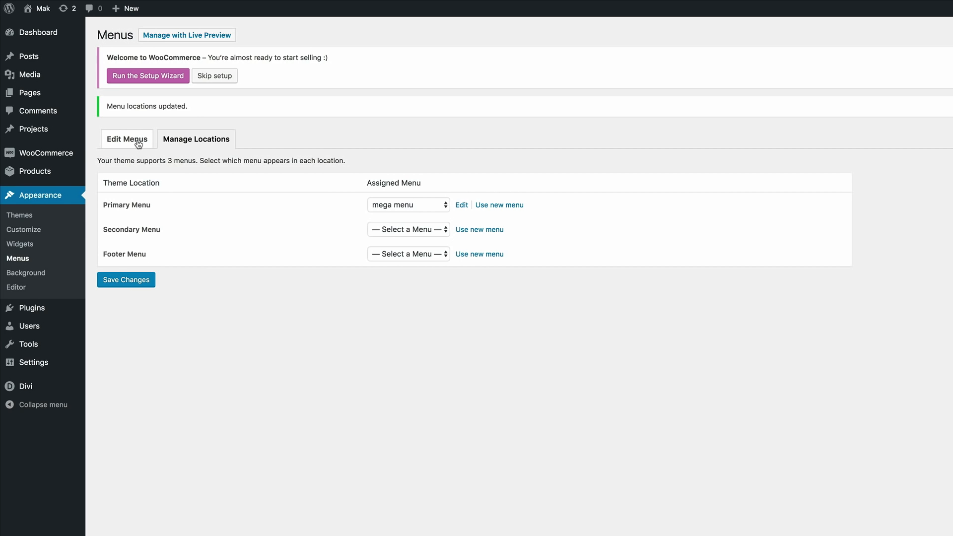
Return to Edit Menus and enable CSS Classes in Screen Options.
click(126, 139)
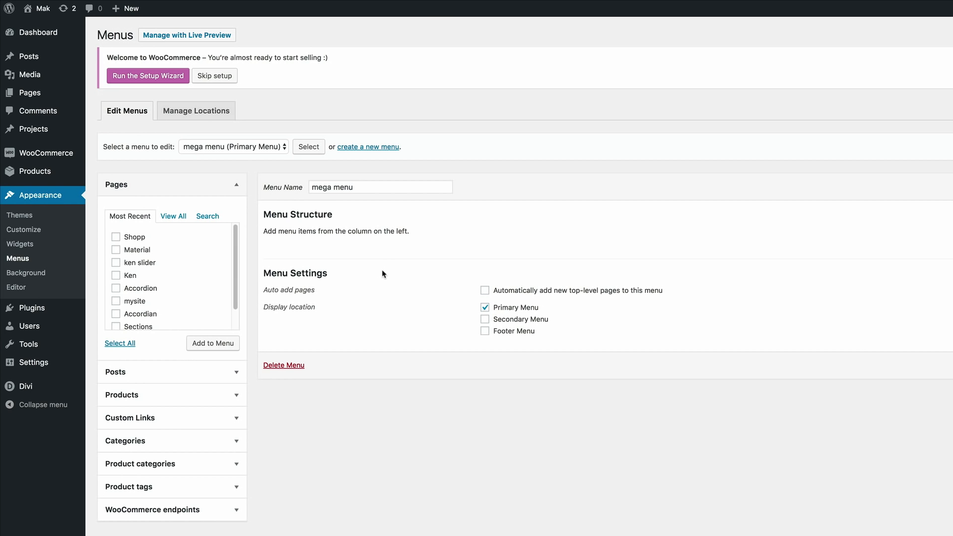
mouse_move(668, 205)
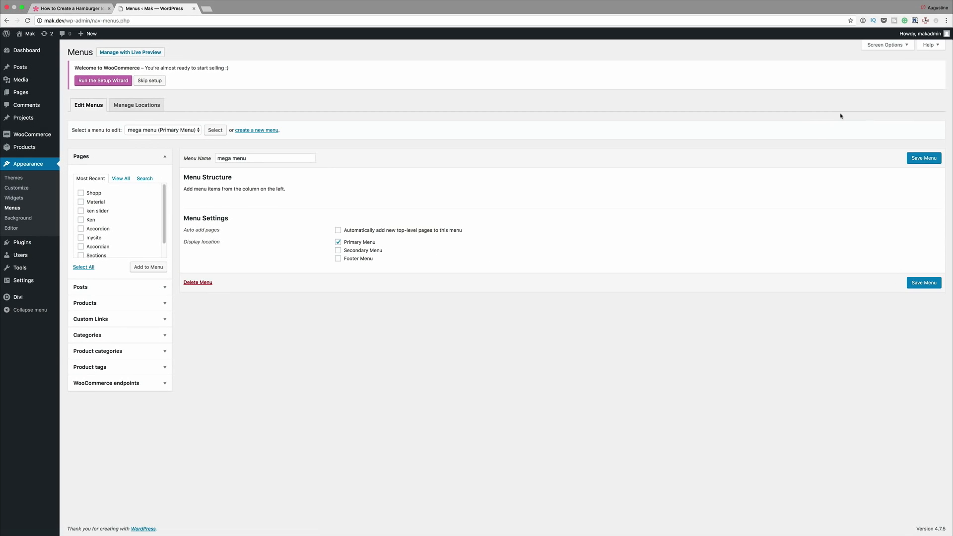
click(885, 45)
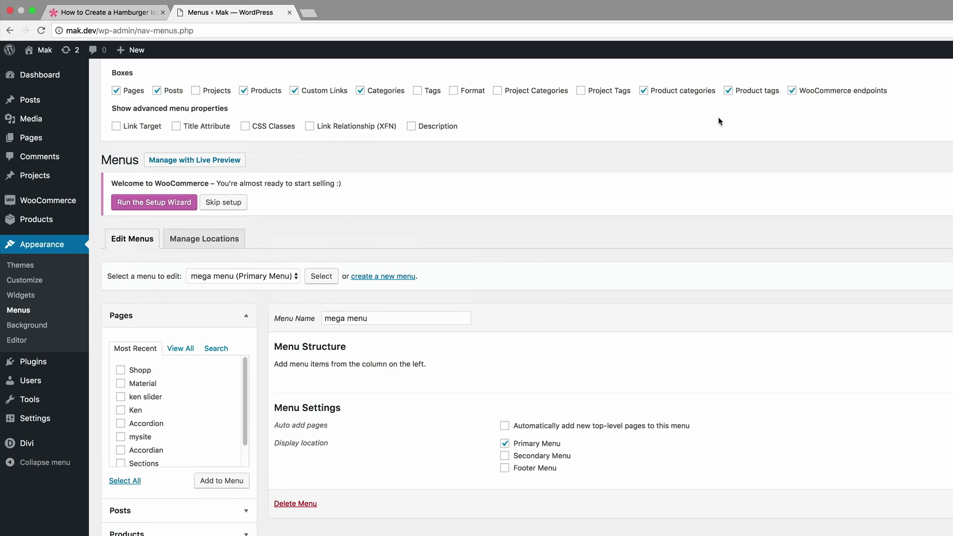
mouse_move(247, 131)
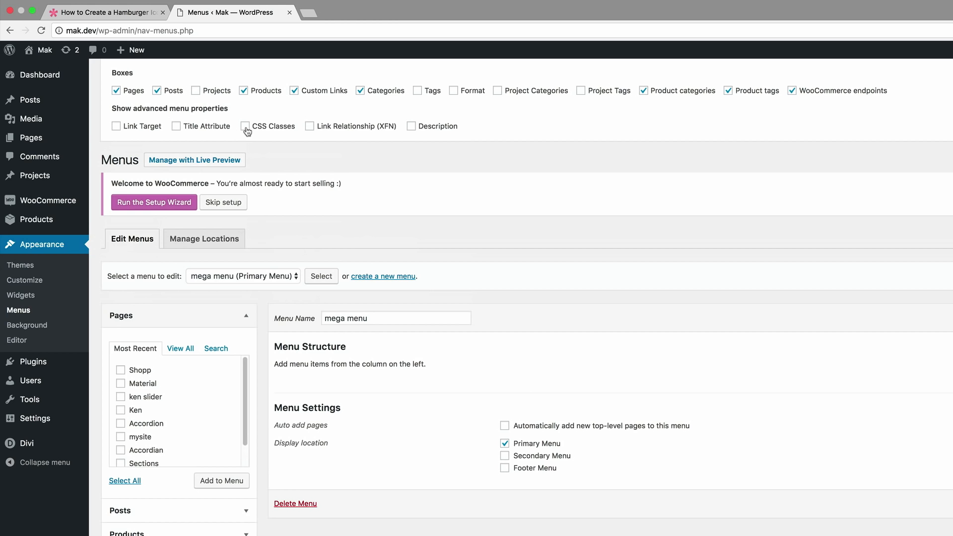
click(244, 126)
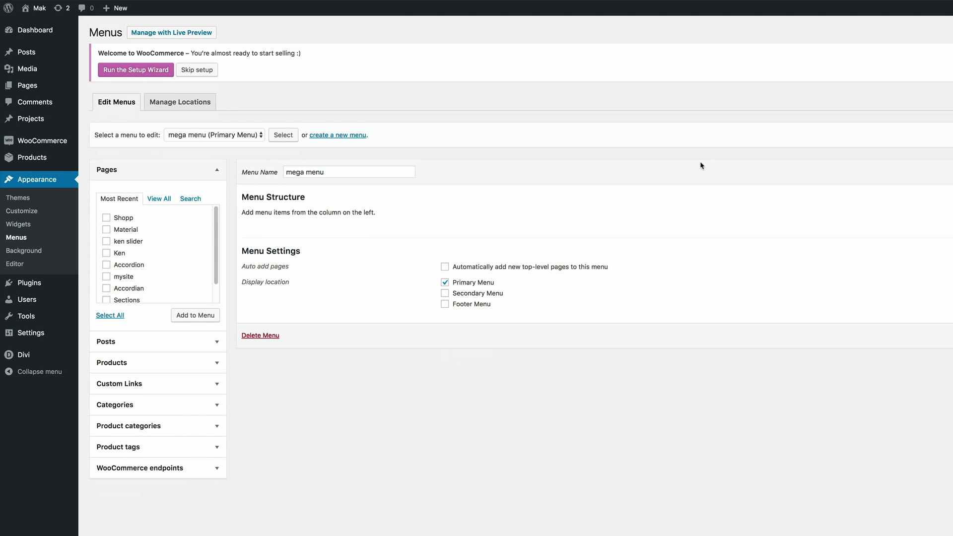
mouse_move(133, 389)
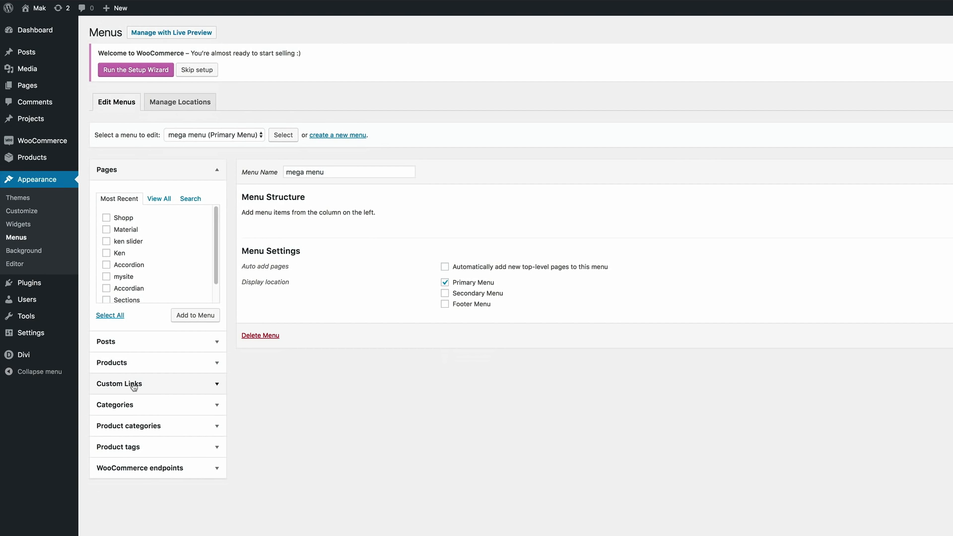
Add a custom link with URL # and link text 'About Us' to the menu.
click(119, 383)
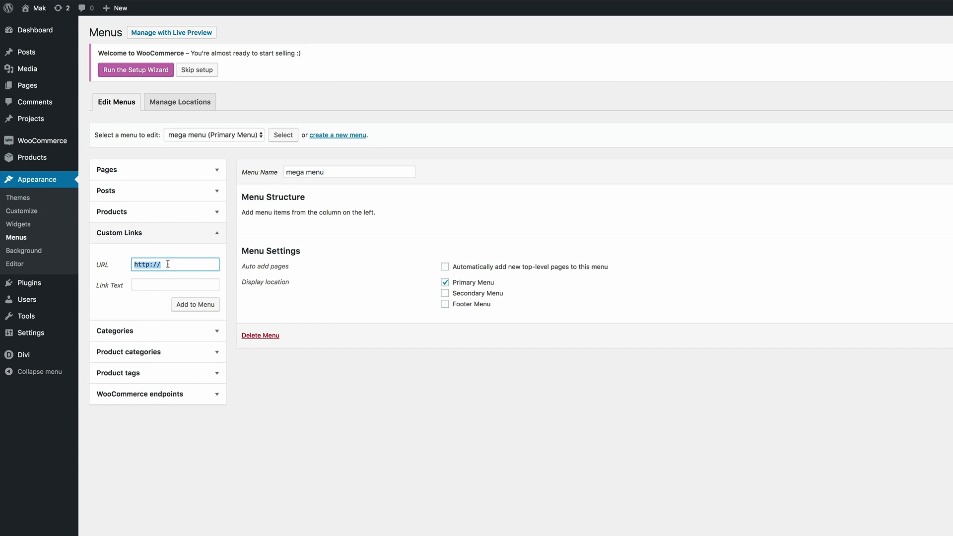
text(#)
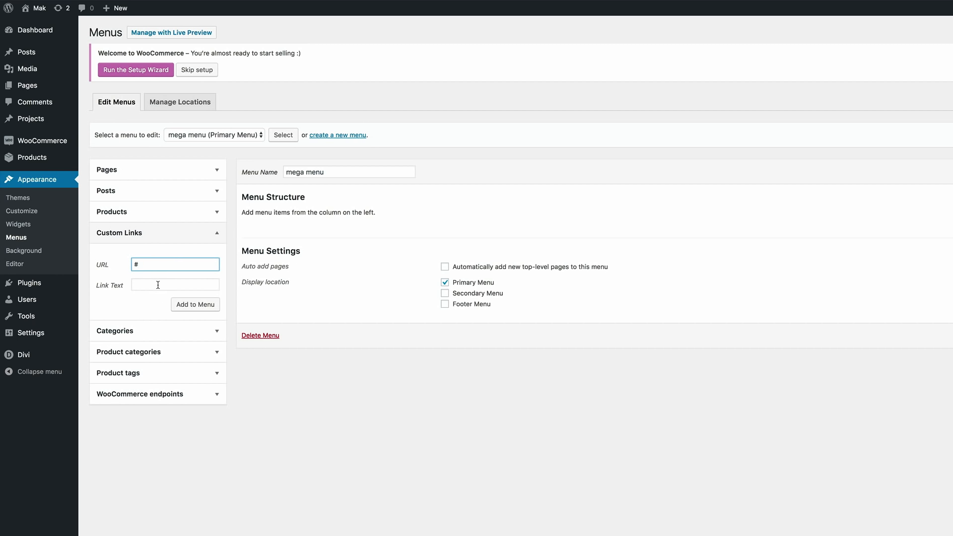
click(175, 285)
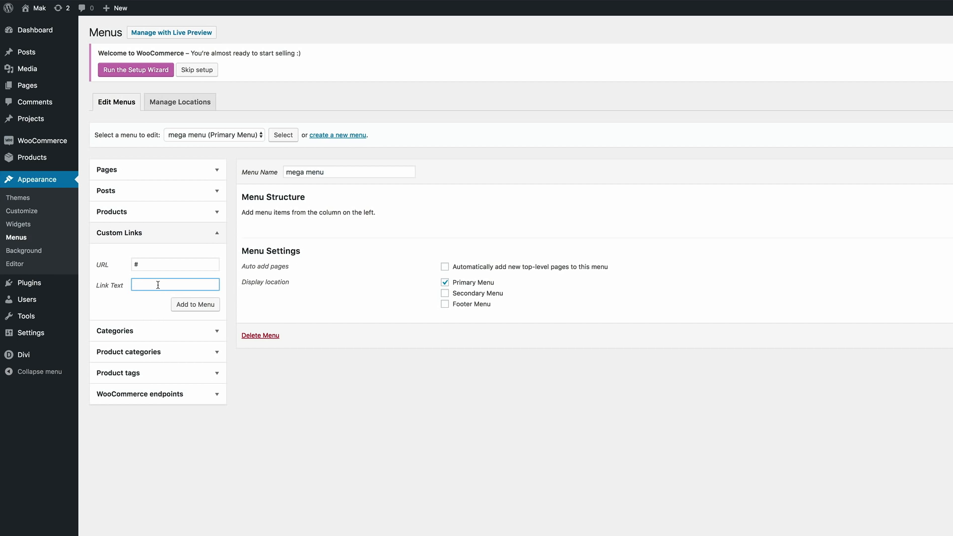
text(Abc)
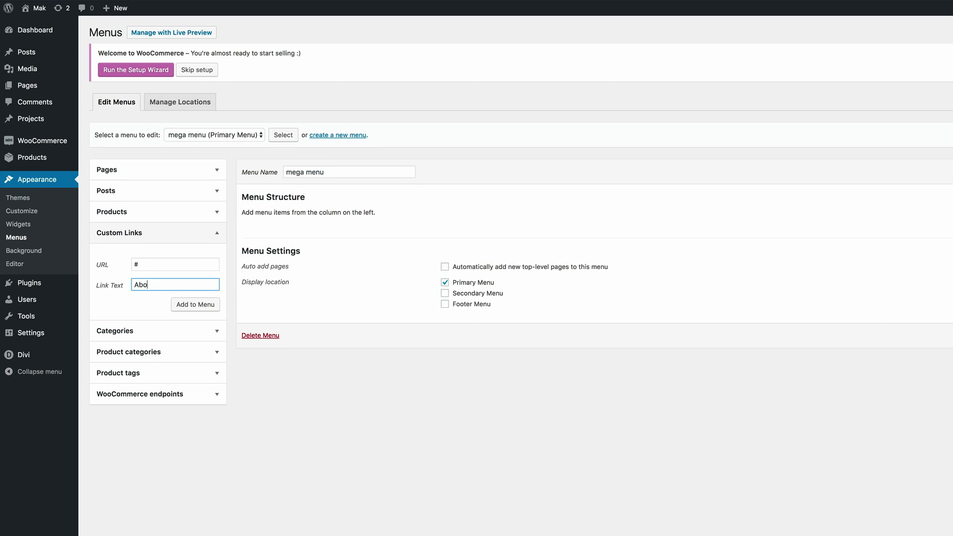
text(ut Us)
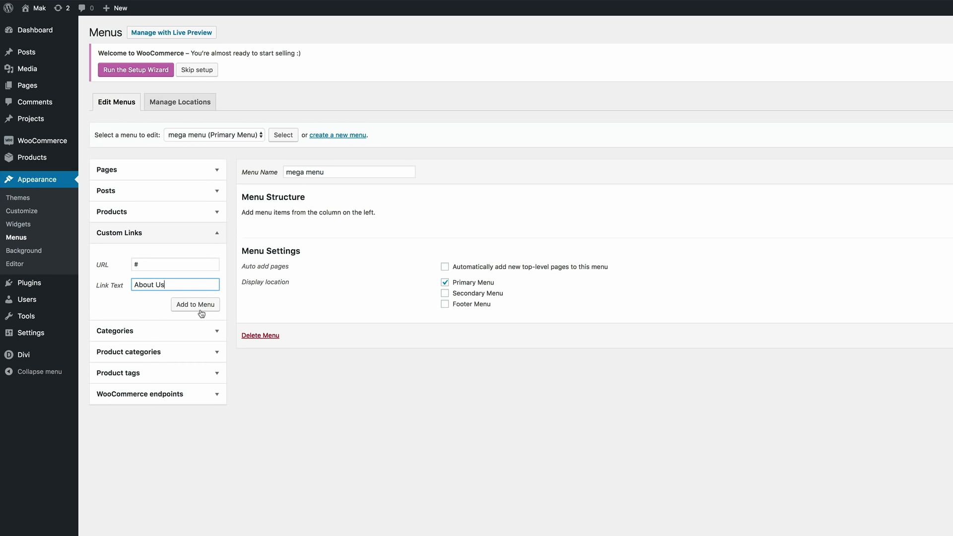
click(195, 304)
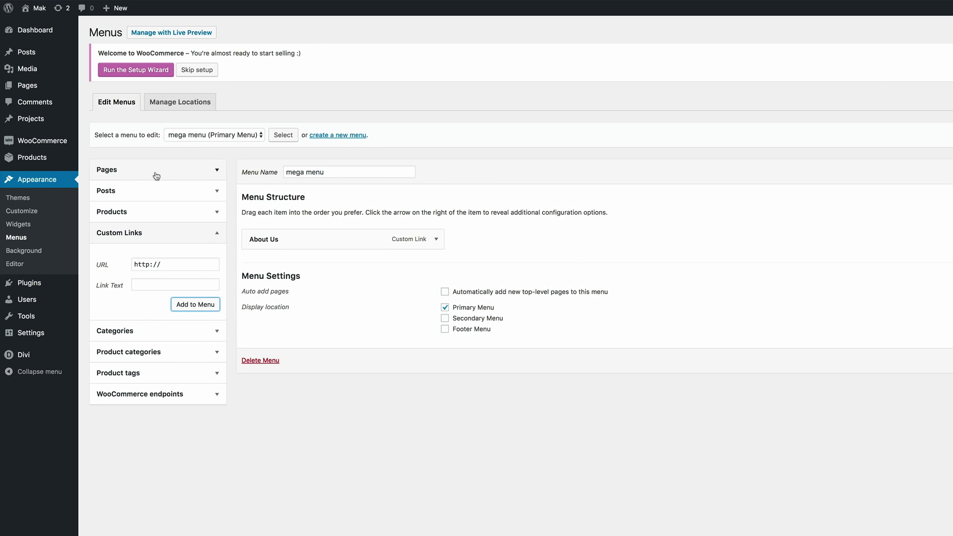
mouse_move(121, 176)
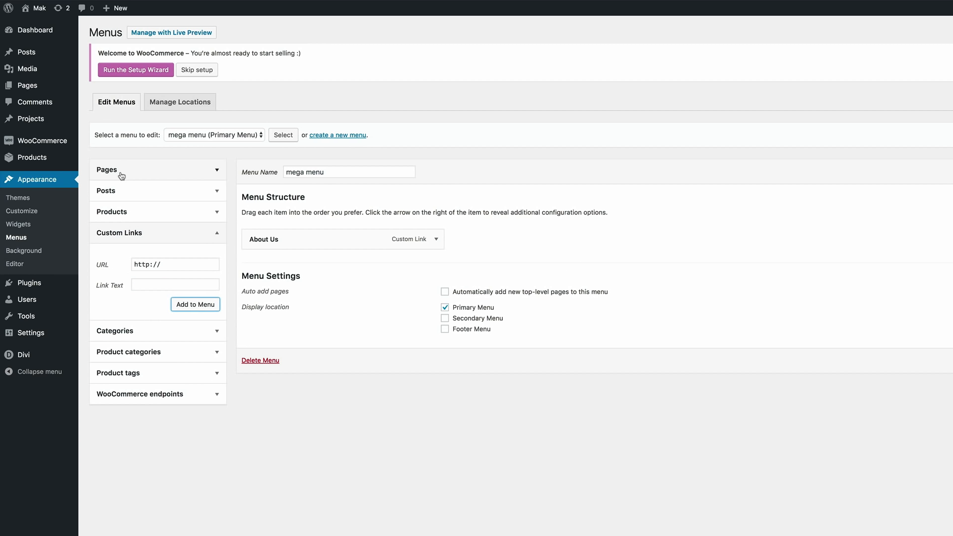
Tick the Accordion and ken slider pages and add them to the menu.
click(157, 170)
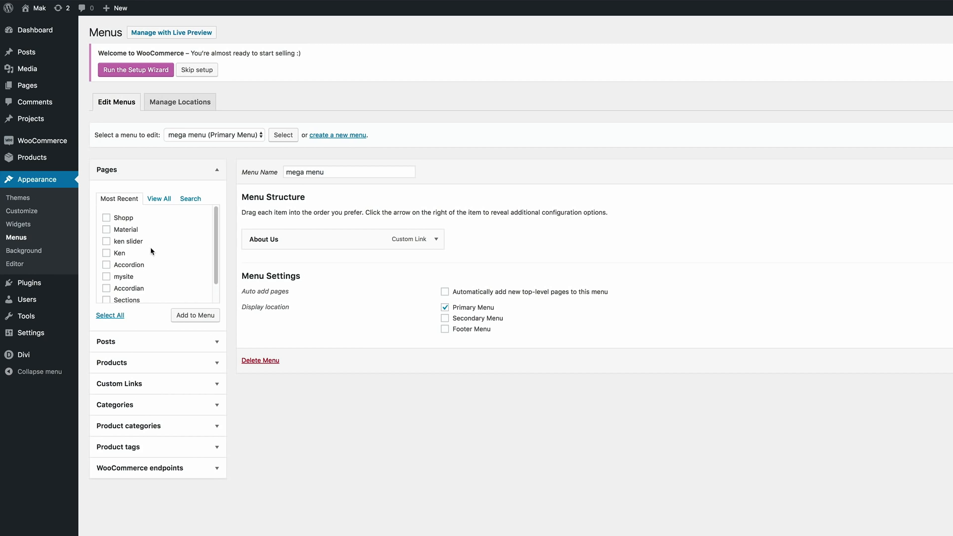
scroll(down, 3)
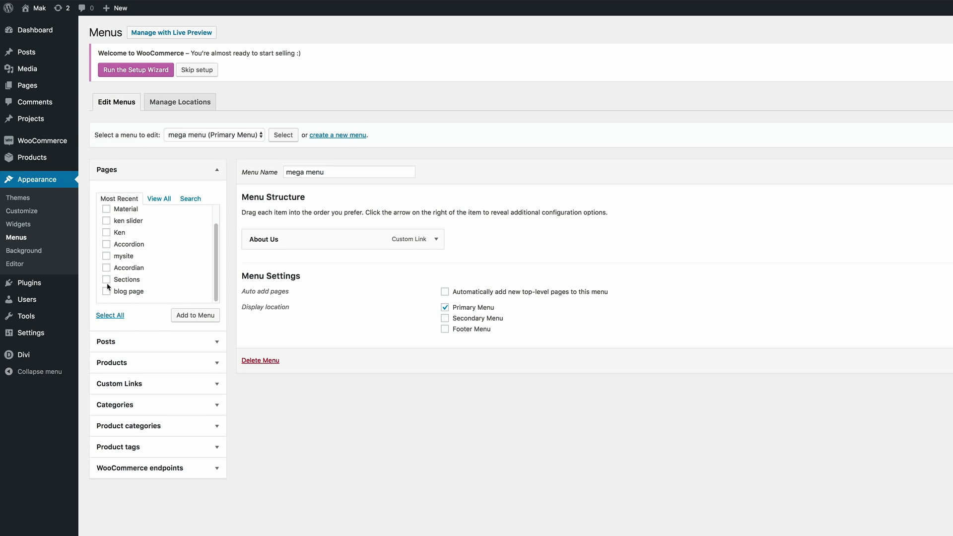
mouse_move(109, 249)
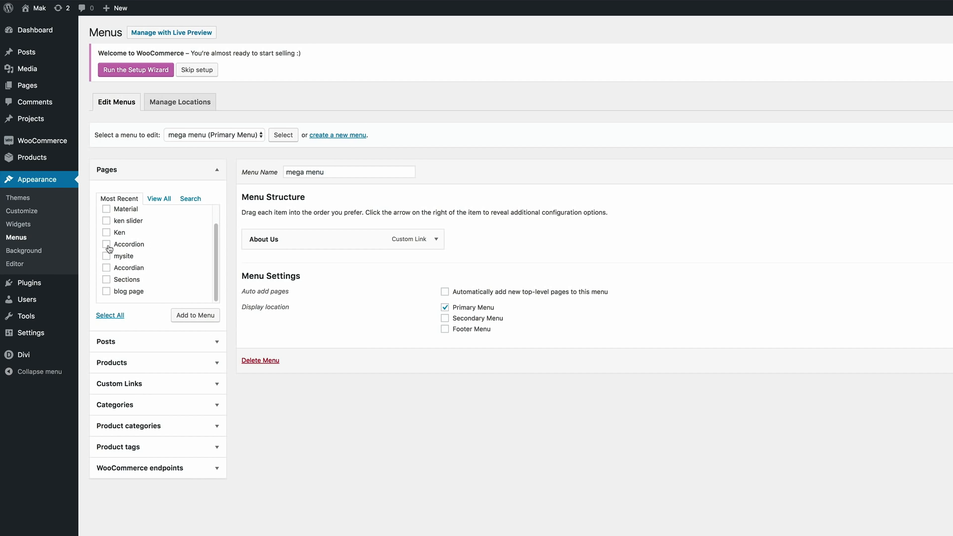
click(106, 233)
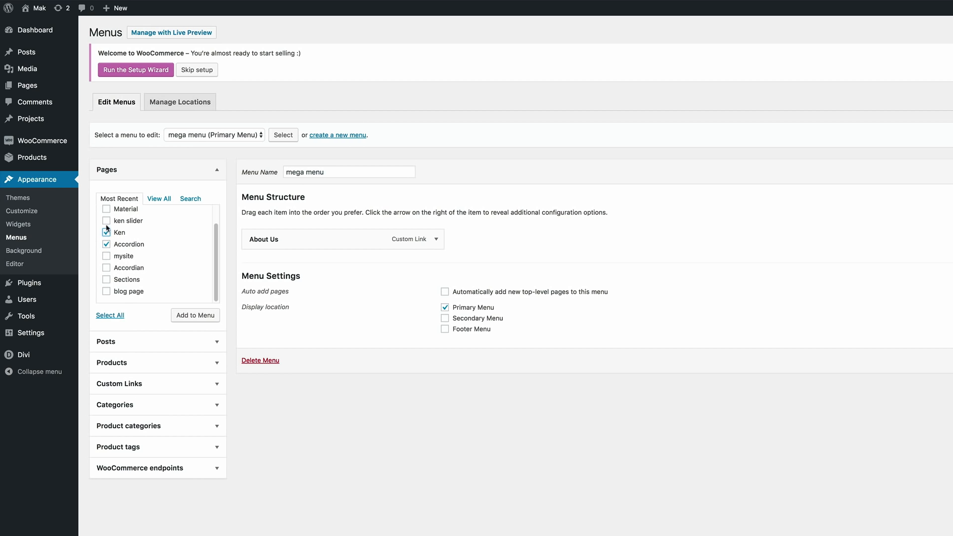
click(196, 315)
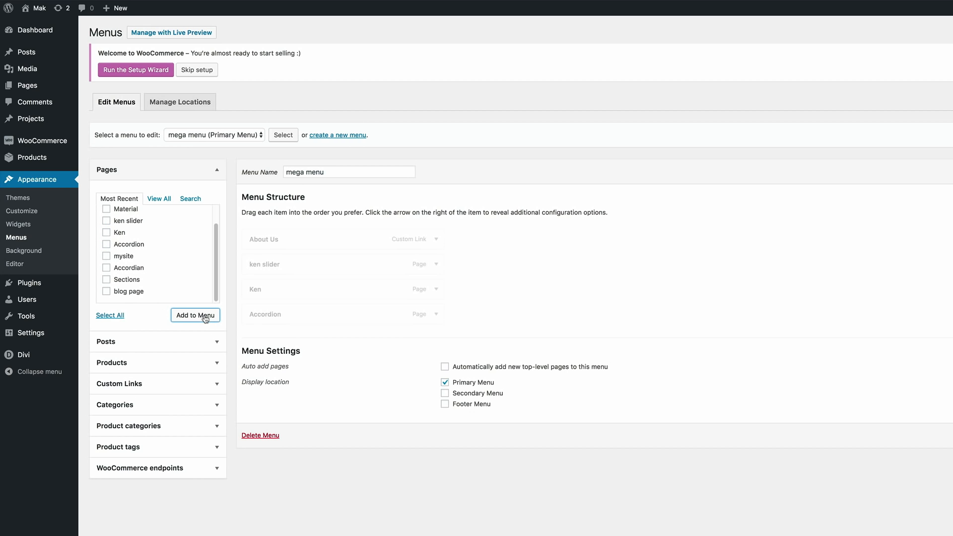
click(196, 315)
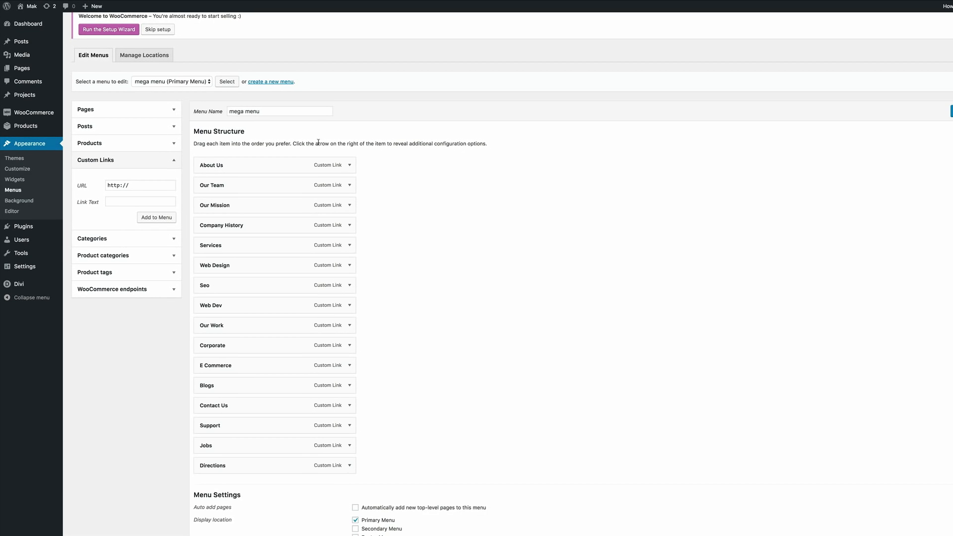
mouse_move(394, 189)
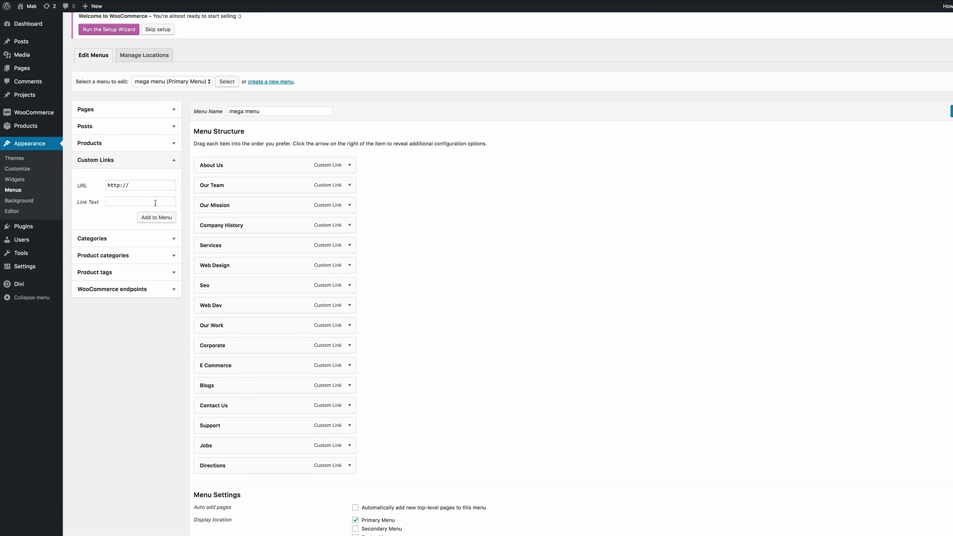
Add a custom link labelled <div class="hamburger"></div> with URL # and CSS class mega-menu.
click(140, 202)
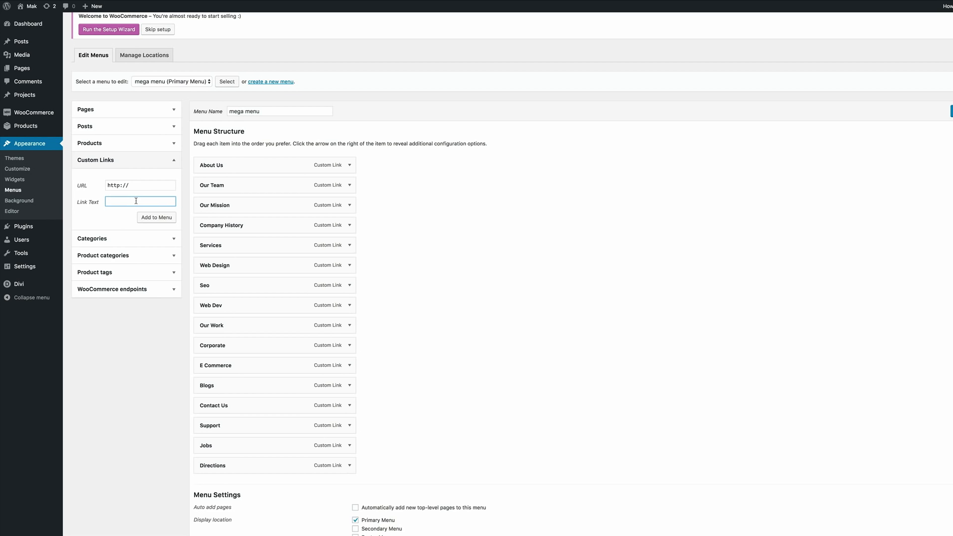
text(<div class="hamburger">)
click(140, 186)
text(#)
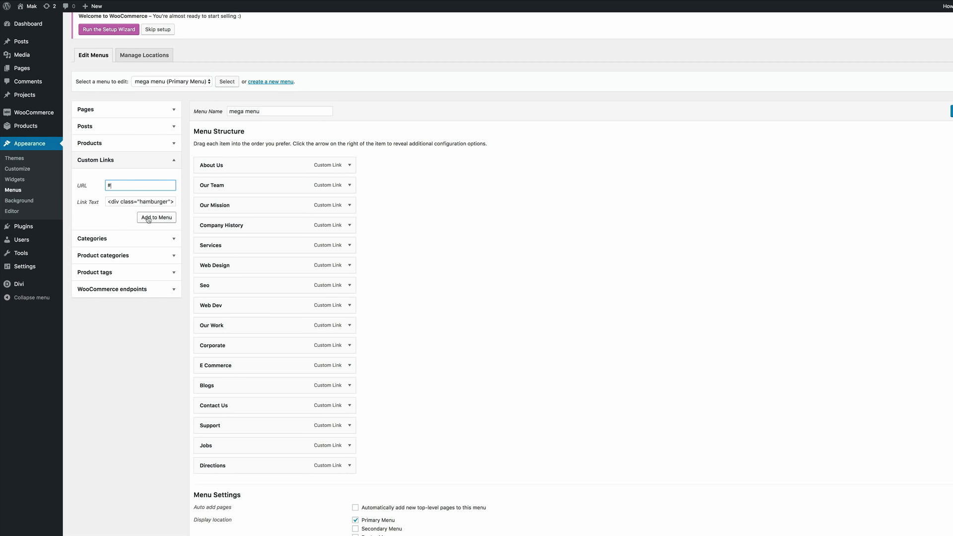
click(156, 217)
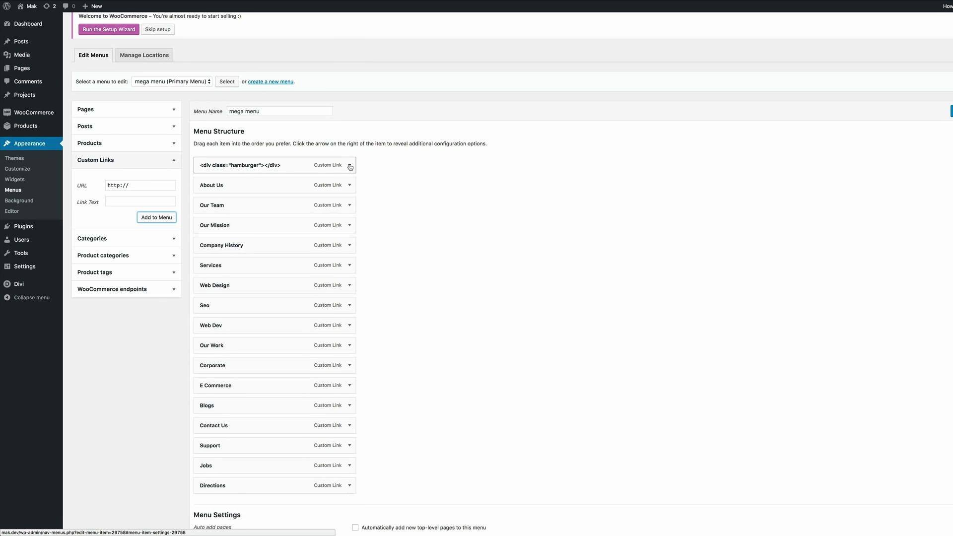
click(349, 166)
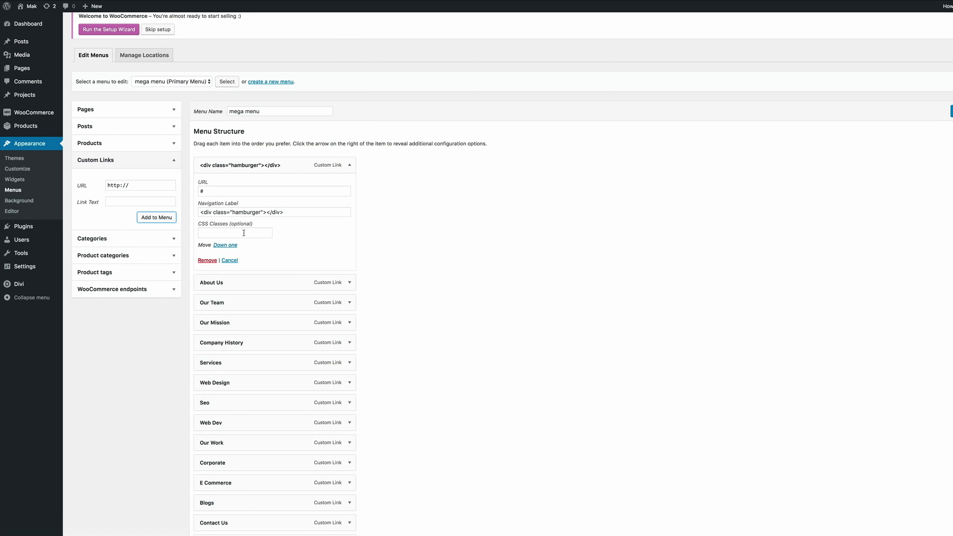
text(mega-menu)
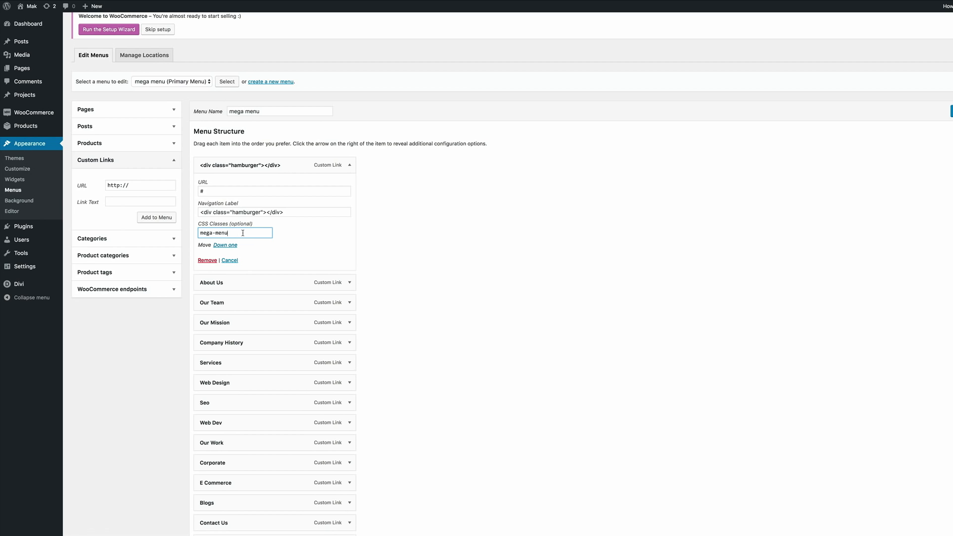
mouse_move(256, 244)
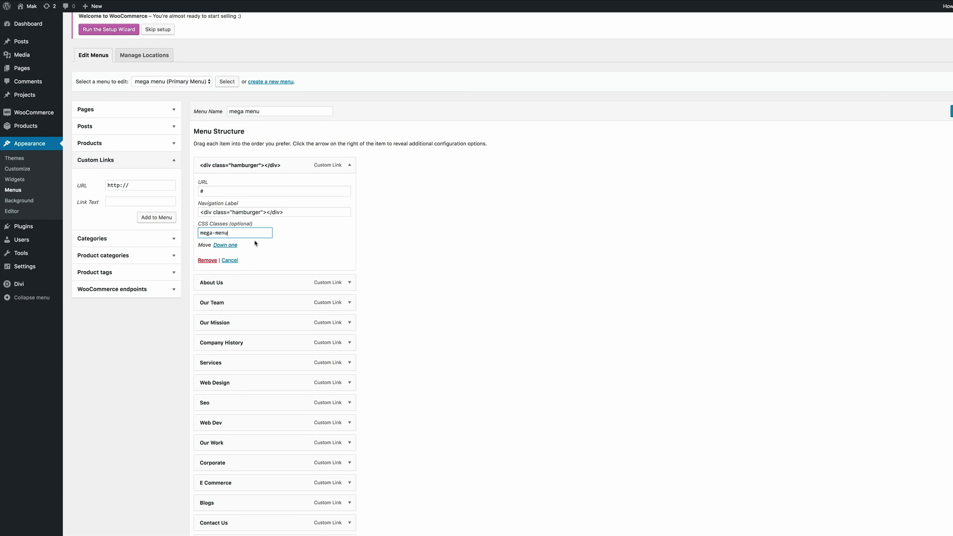
mouse_move(292, 237)
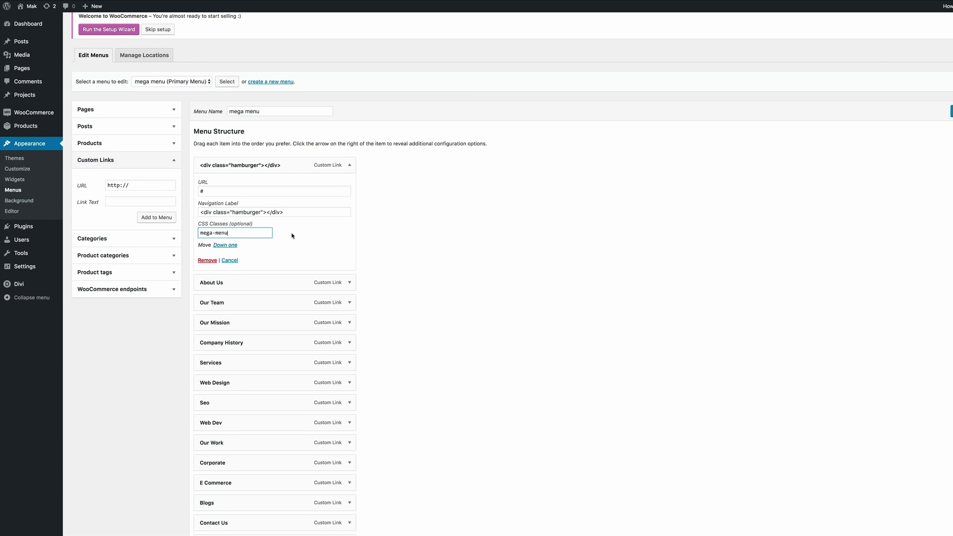
mouse_move(310, 239)
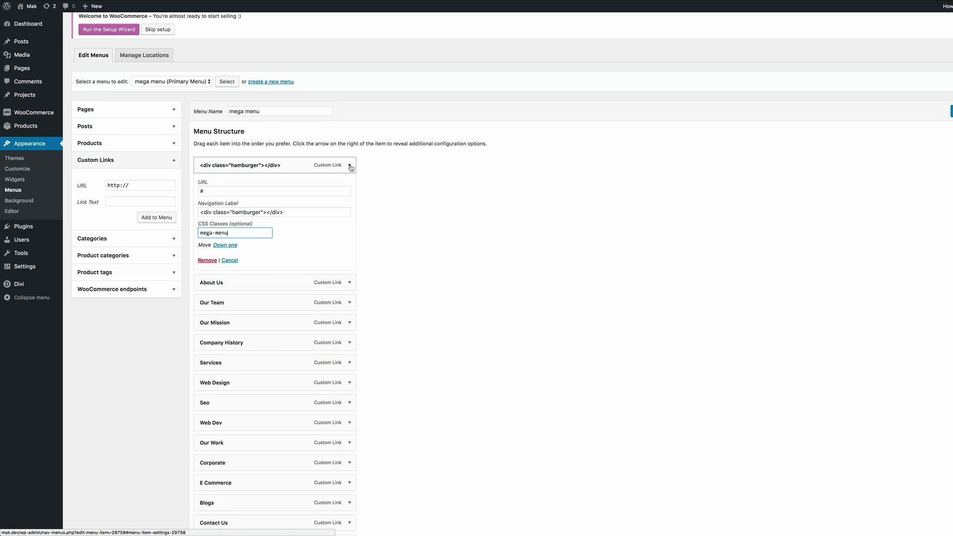
Nest the links under the hamburger item in About Us, Services, Our Work, Contact Us groups and save the menu.
click(350, 165)
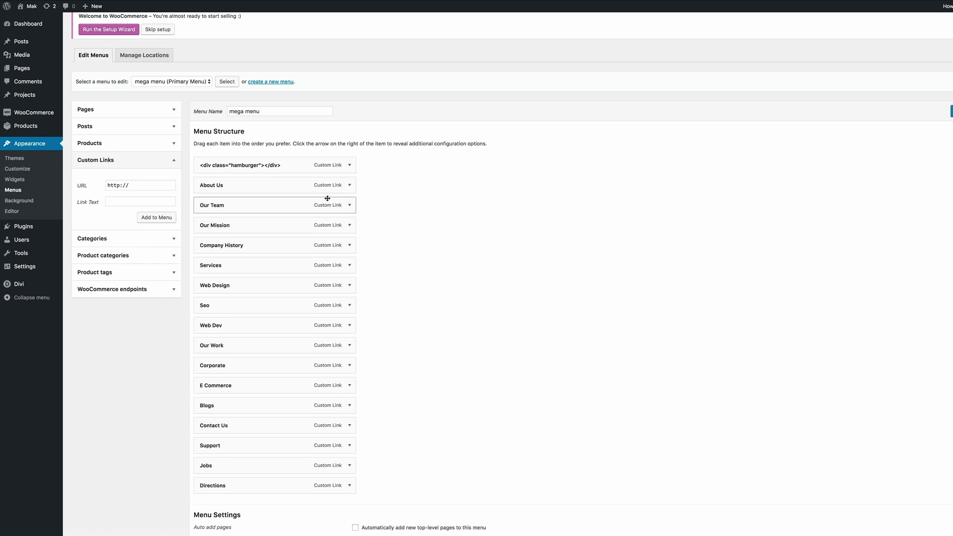
mouse_move(337, 165)
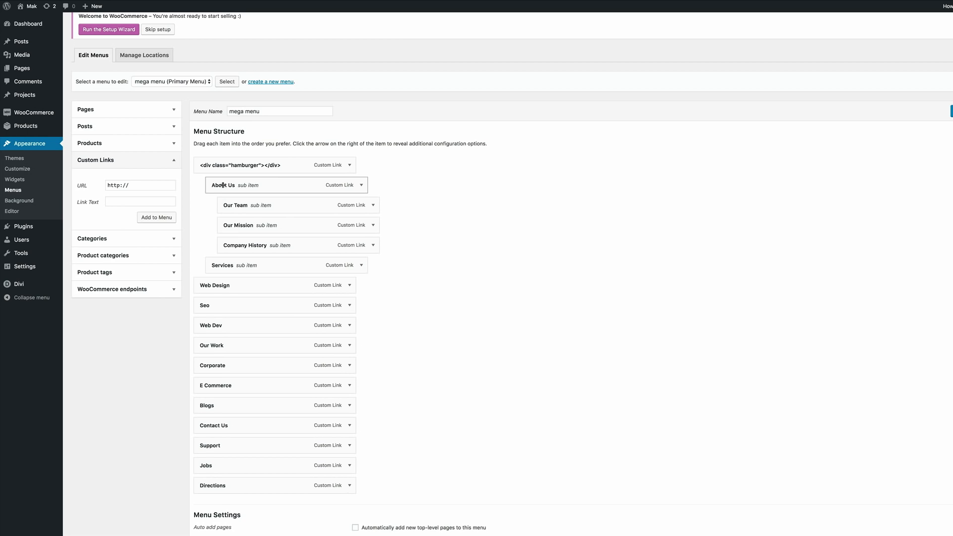
mouse_move(212, 285)
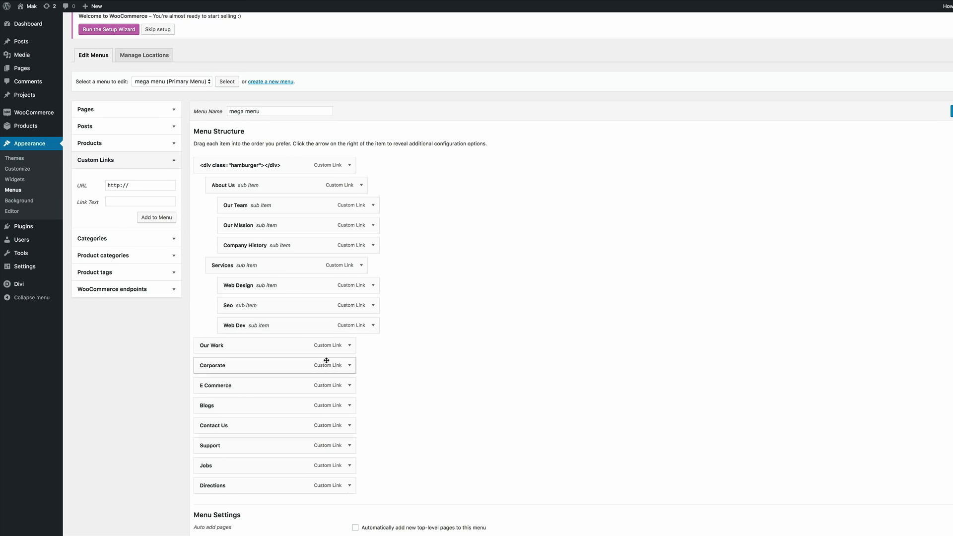
scroll(down, 3)
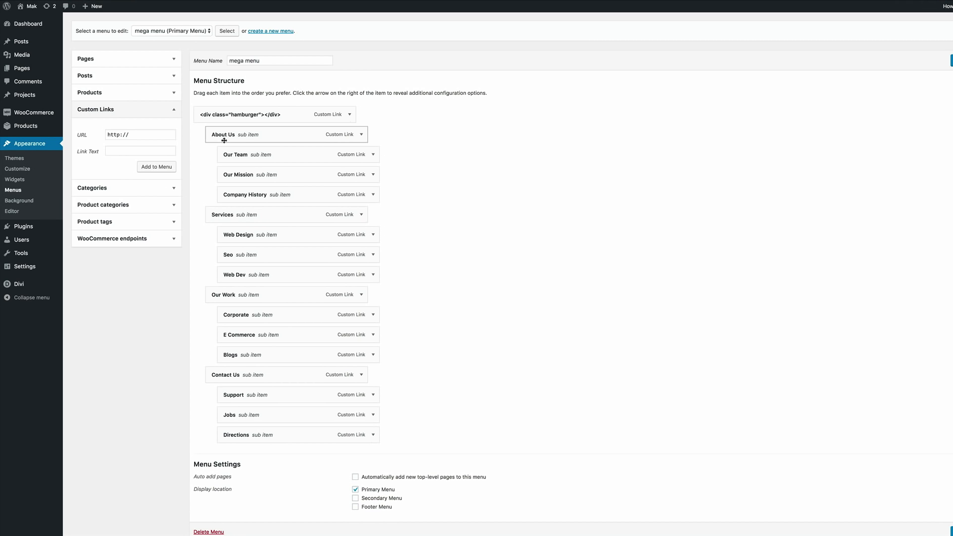
mouse_move(225, 369)
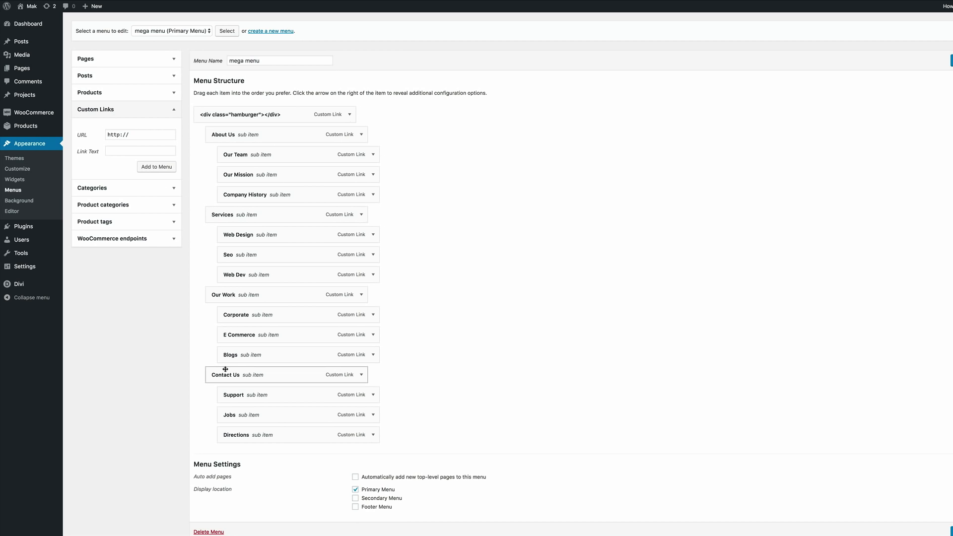
mouse_move(432, 403)
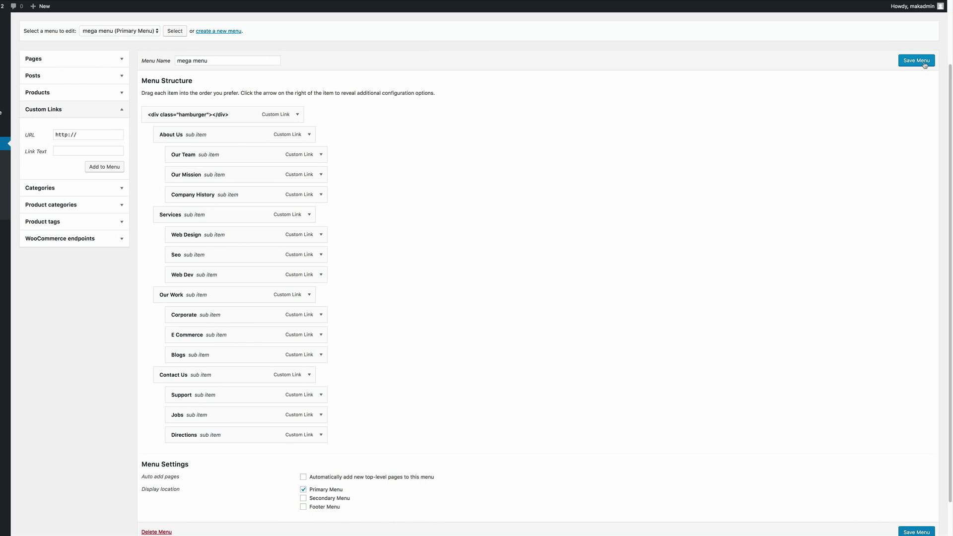
click(917, 60)
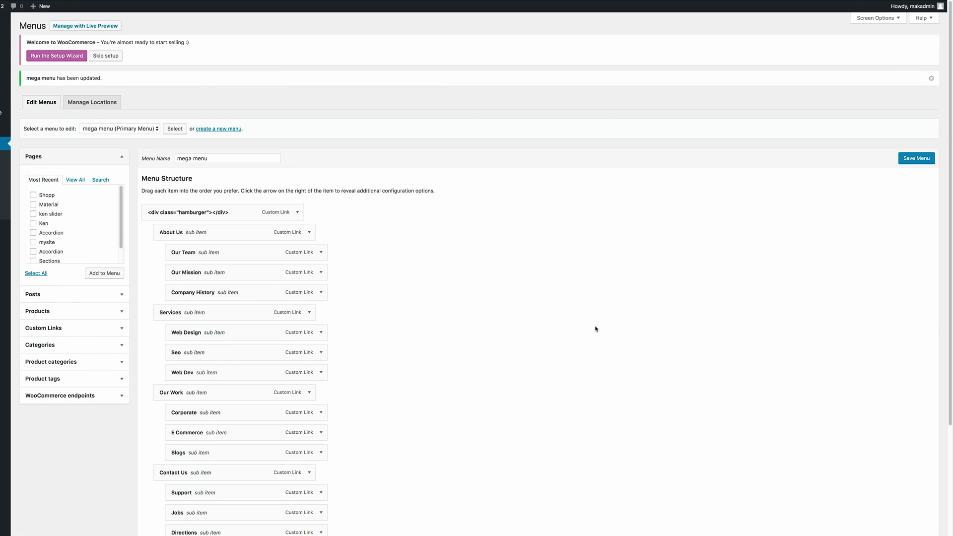
mouse_move(574, 315)
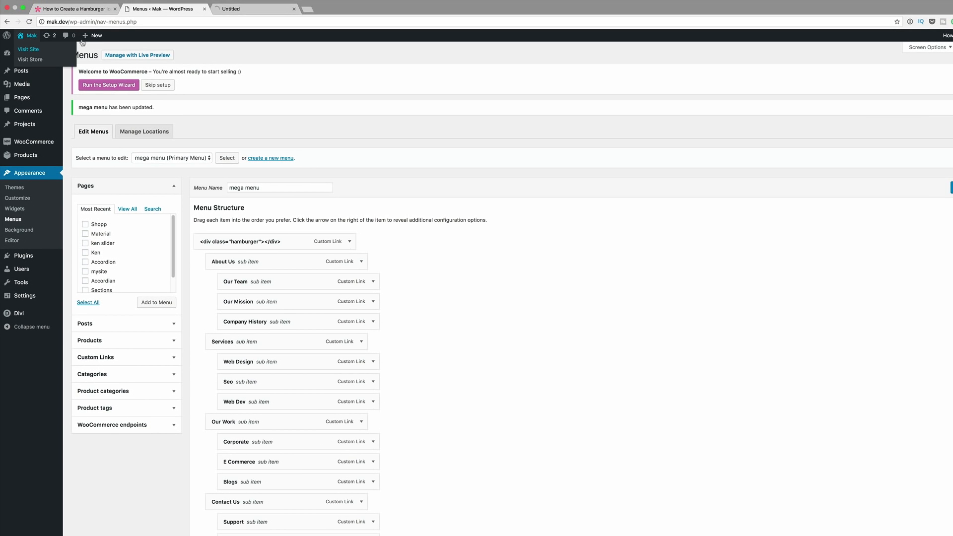
Visit the live site and check the MAKETA header where the menu should appear.
click(28, 50)
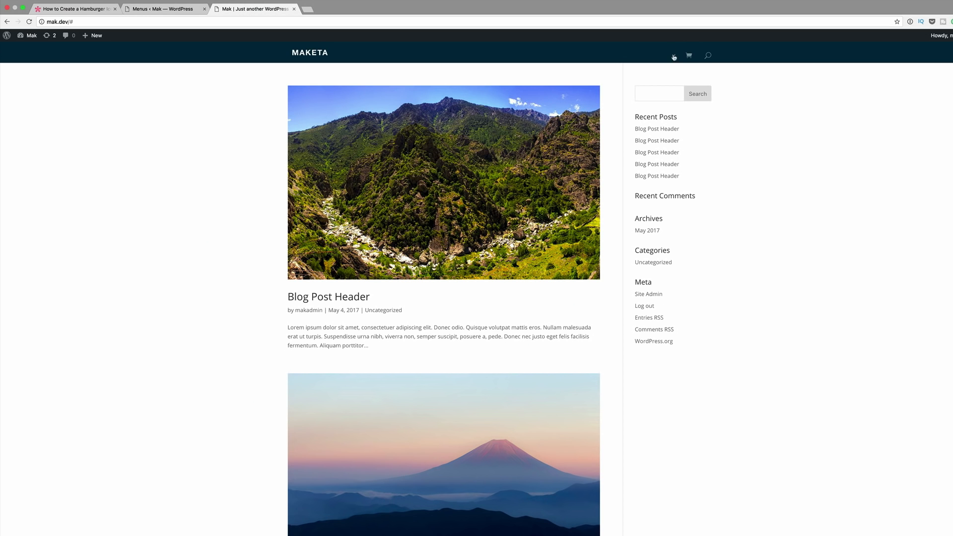
click(673, 56)
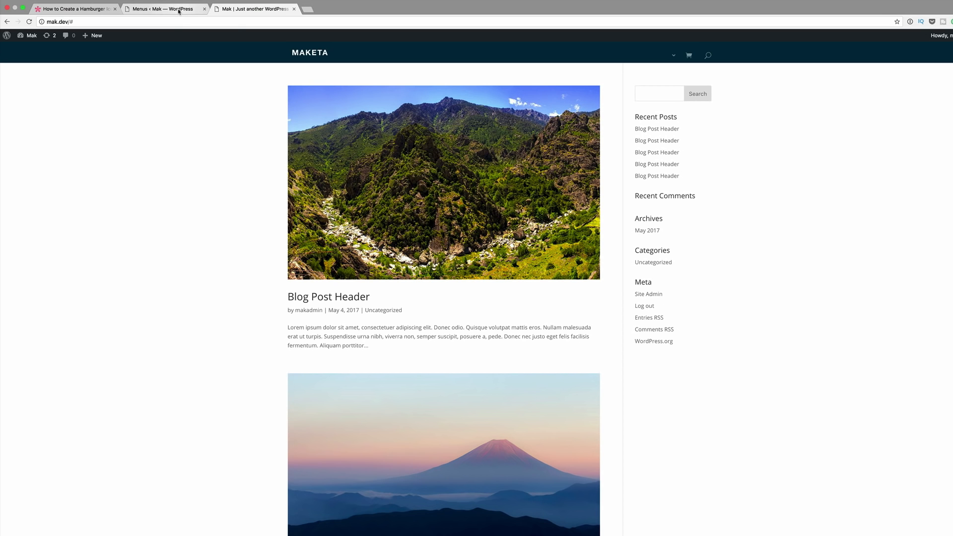
mouse_move(164, 9)
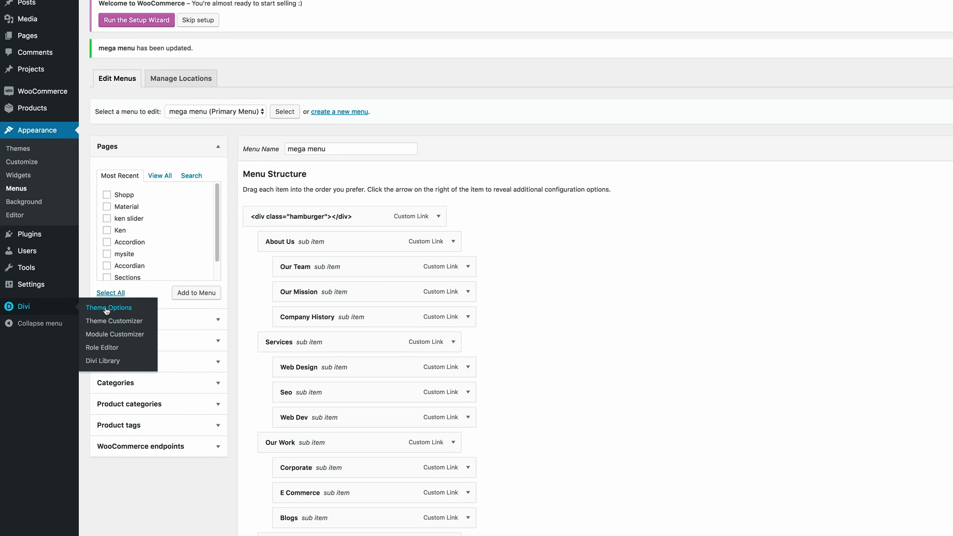
Paste the click-to-open menu script into Divi Theme Options > Integration head code and save.
click(108, 307)
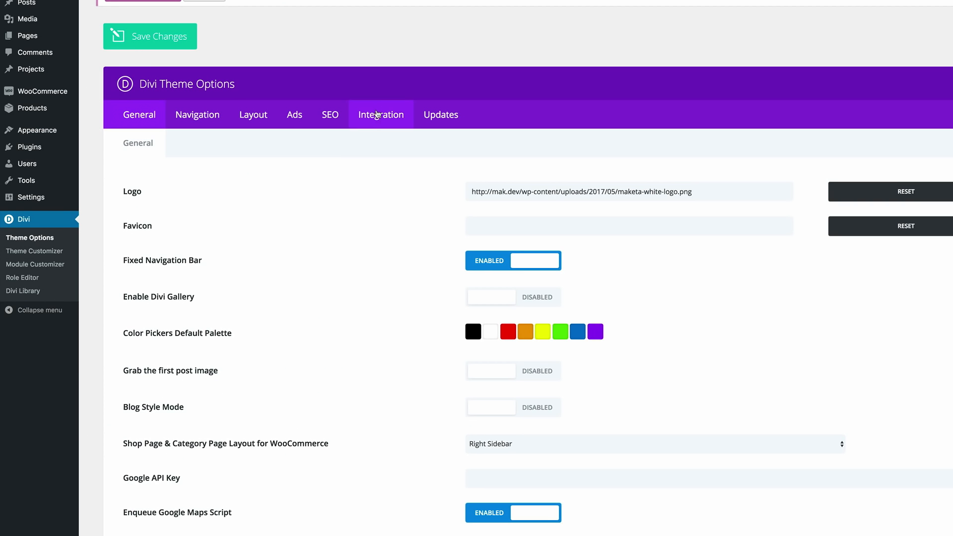
click(381, 114)
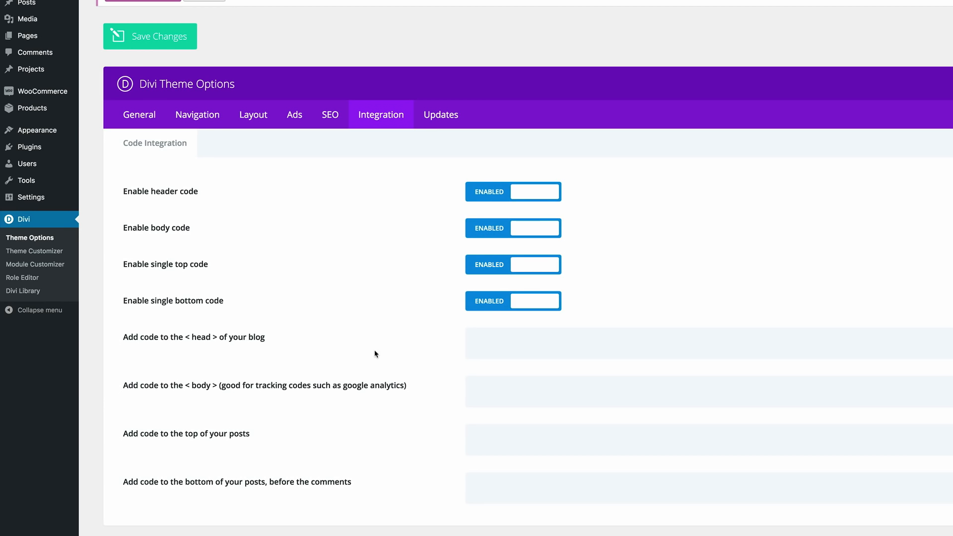
scroll(down, 3)
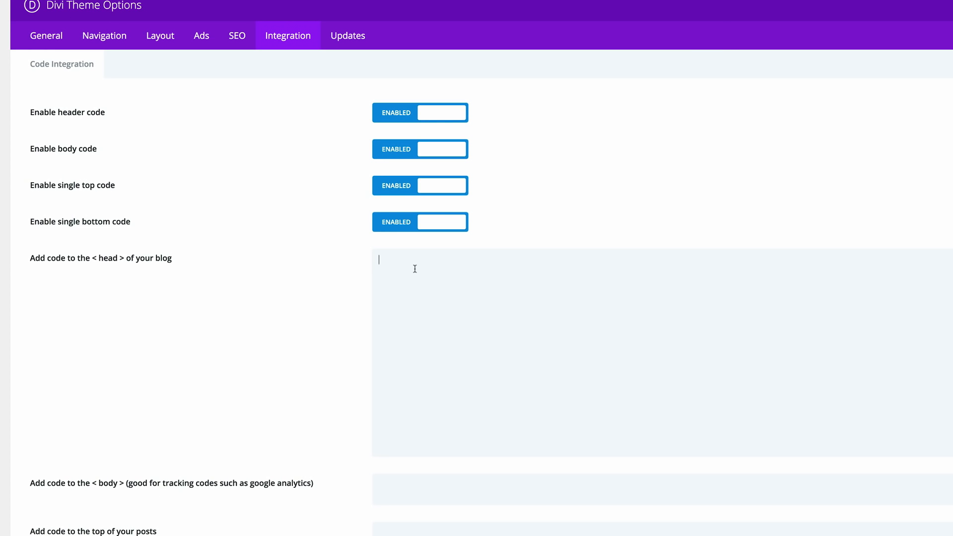
text(<script>)
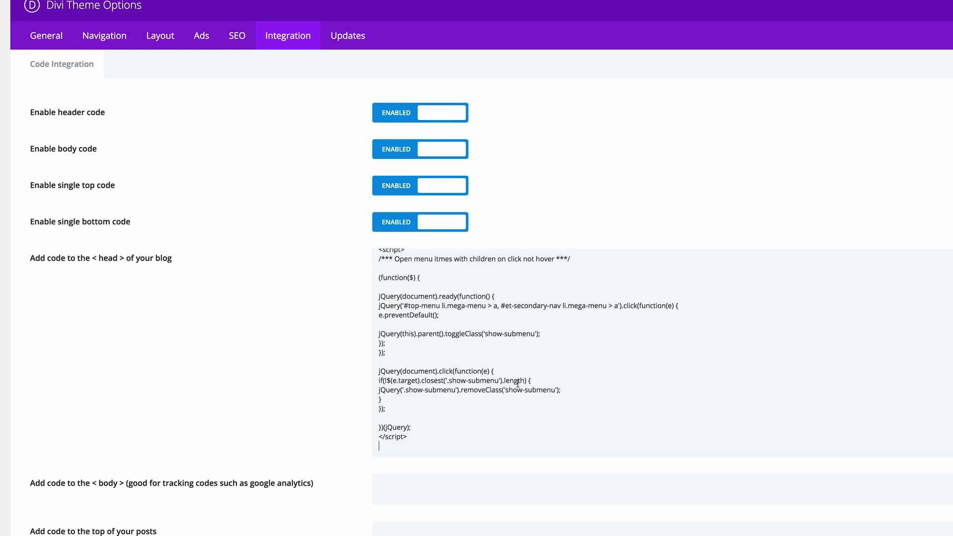
scroll(down, 3)
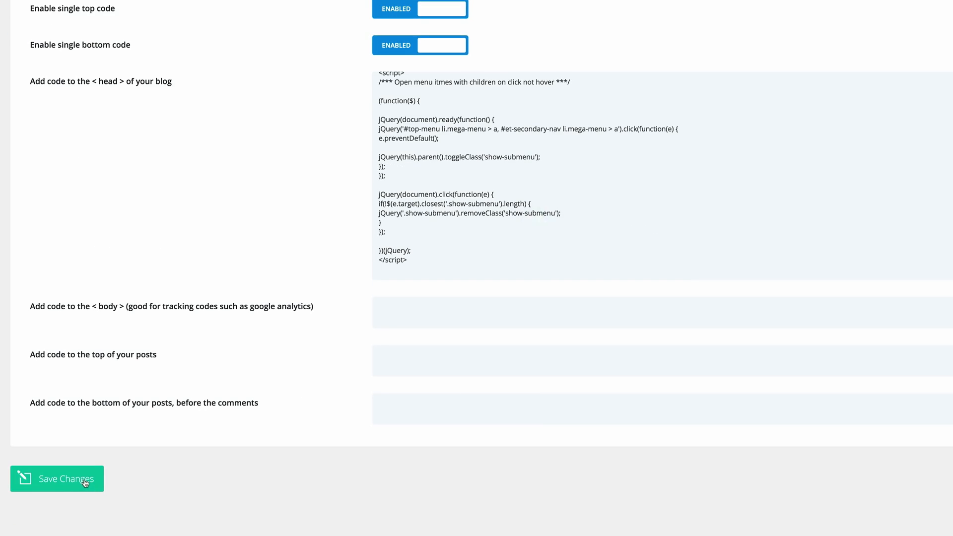
click(58, 479)
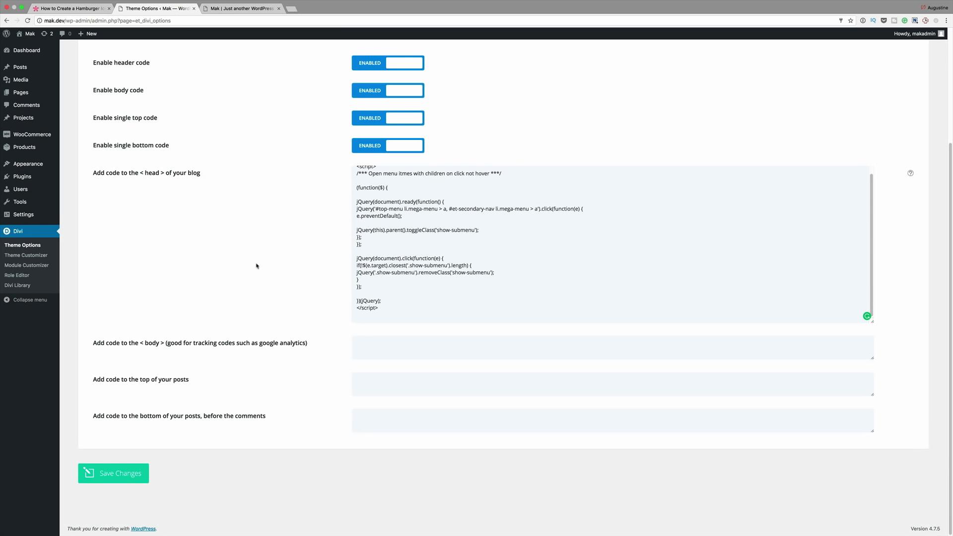
Paste the hamburger icon CSS into Divi's General Custom CSS and save the changes.
scroll(up, 3)
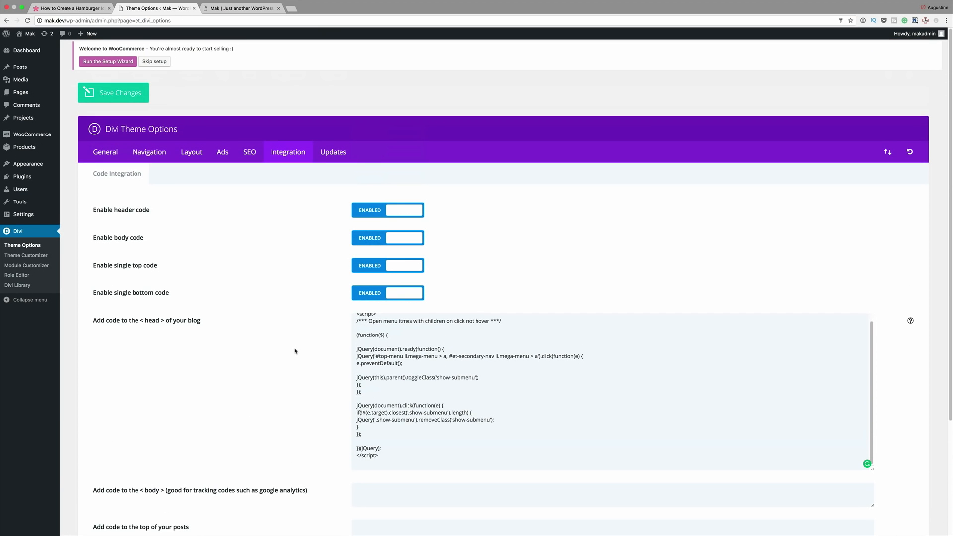
click(105, 152)
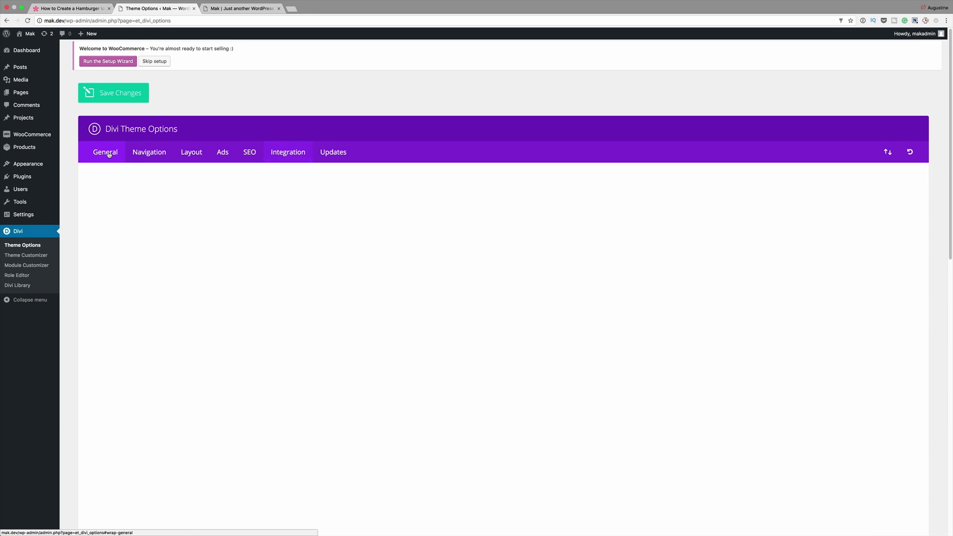
scroll(down, 3)
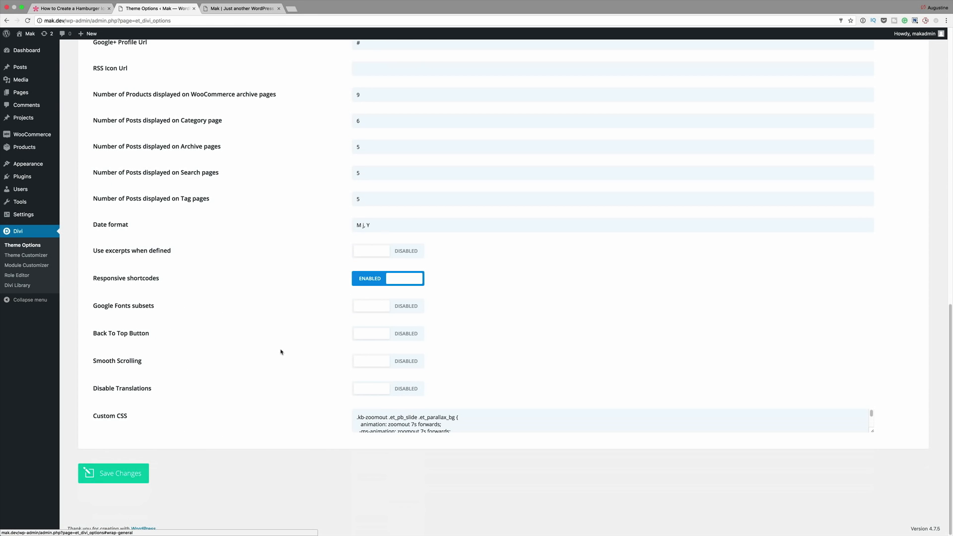
mouse_move(874, 437)
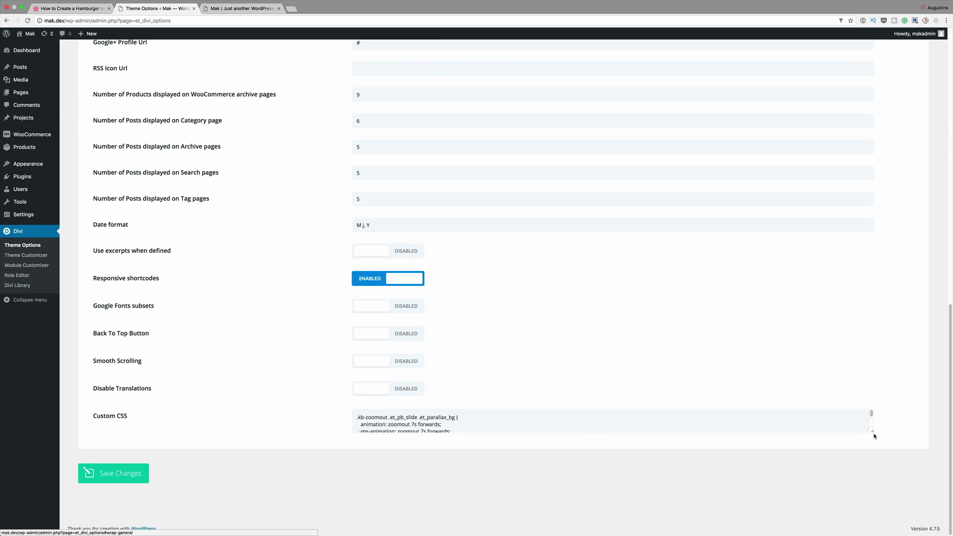
scroll(down, 3)
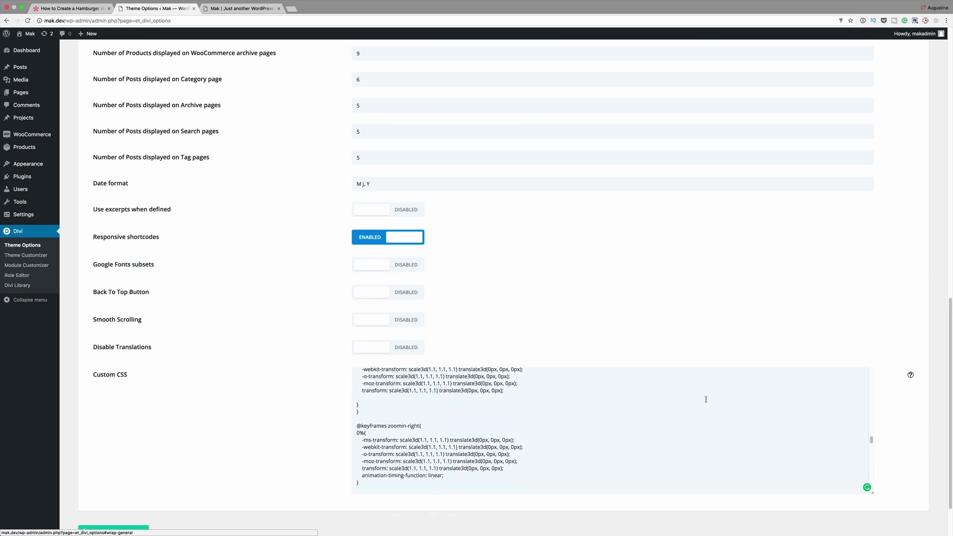
scroll(down, 3)
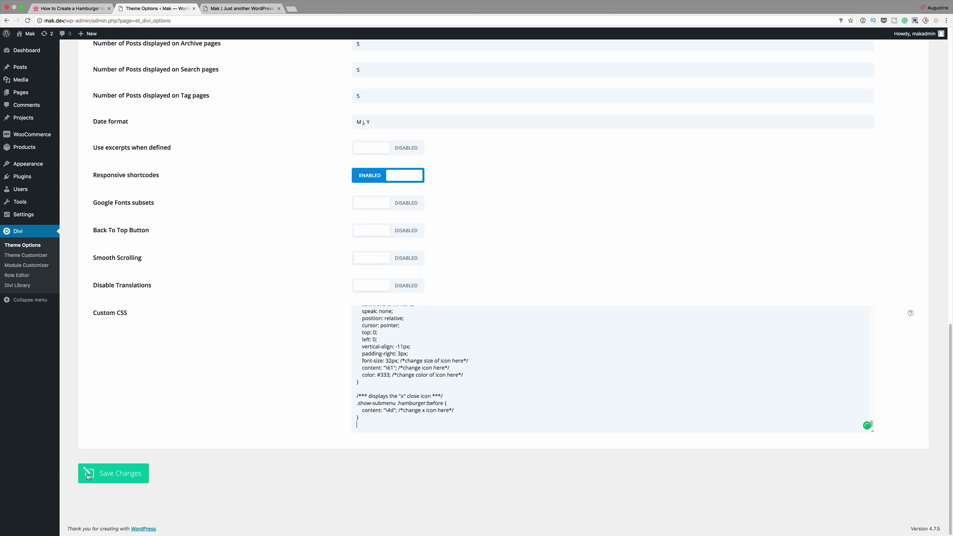
click(113, 474)
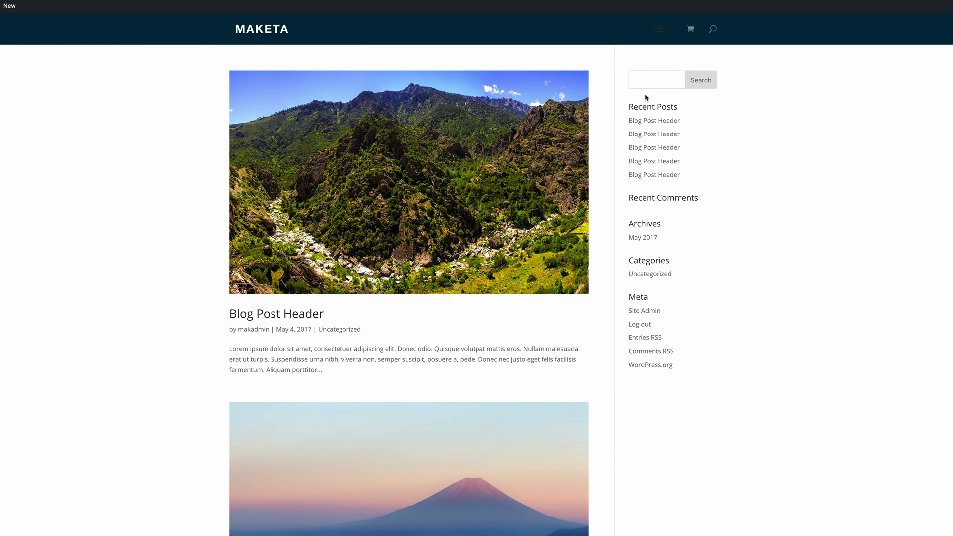
mouse_move(660, 28)
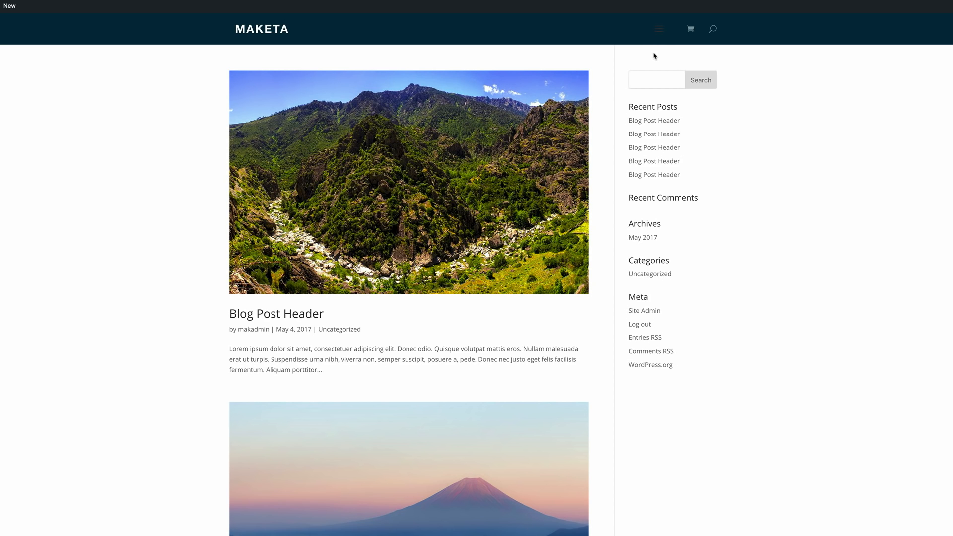
mouse_move(616, 29)
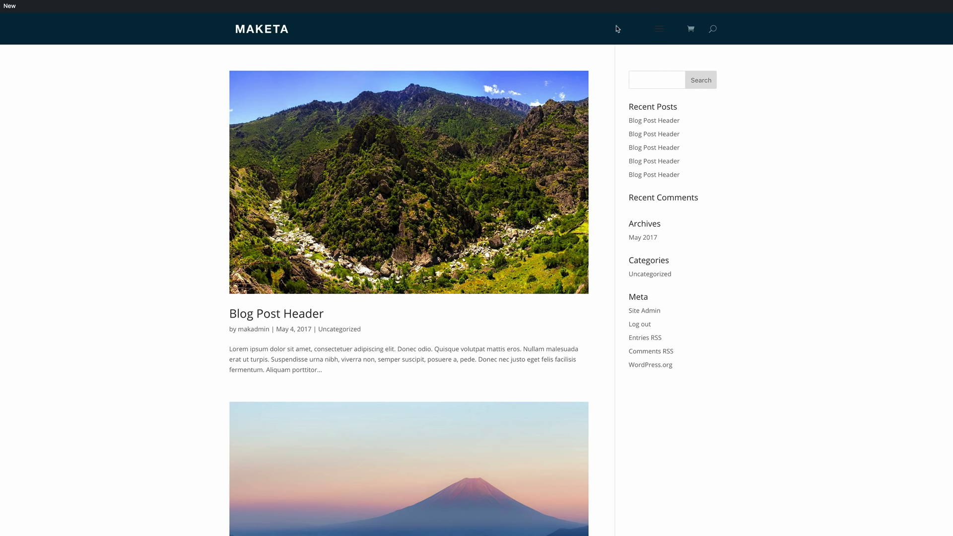
mouse_move(558, 31)
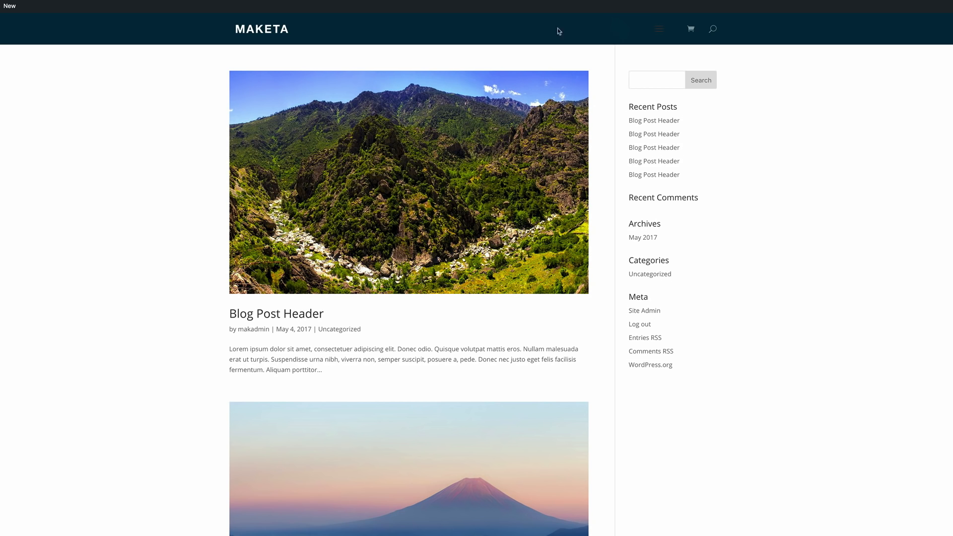
mouse_move(134, 60)
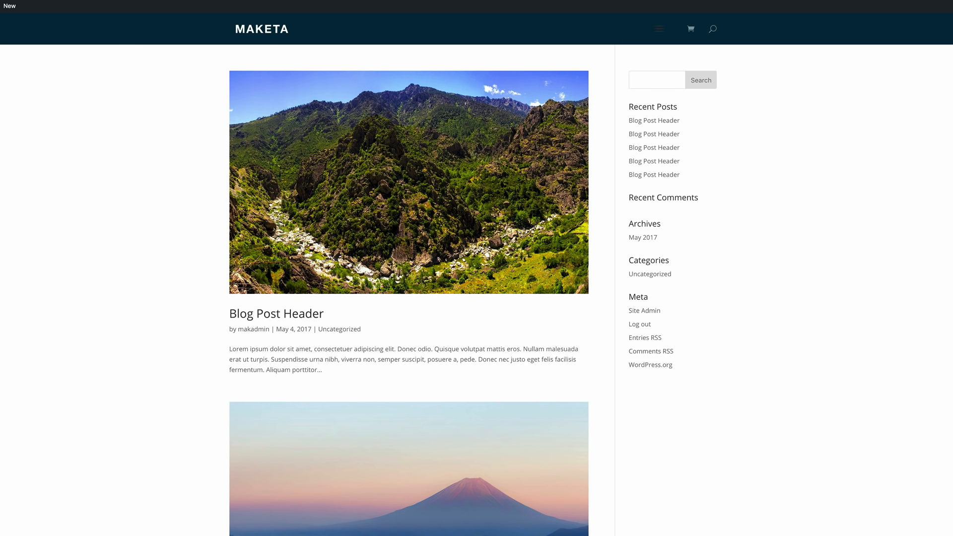
mouse_move(144, 109)
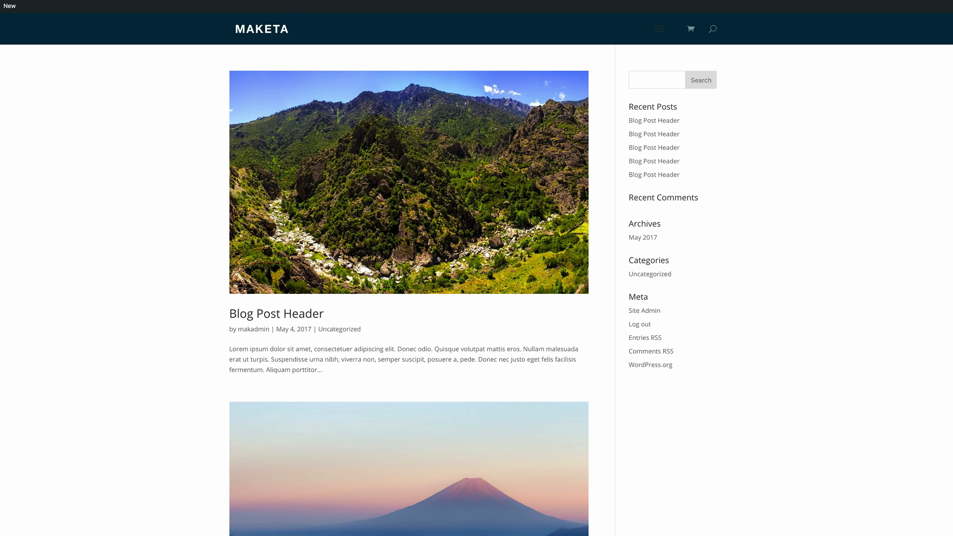
mouse_move(383, 32)
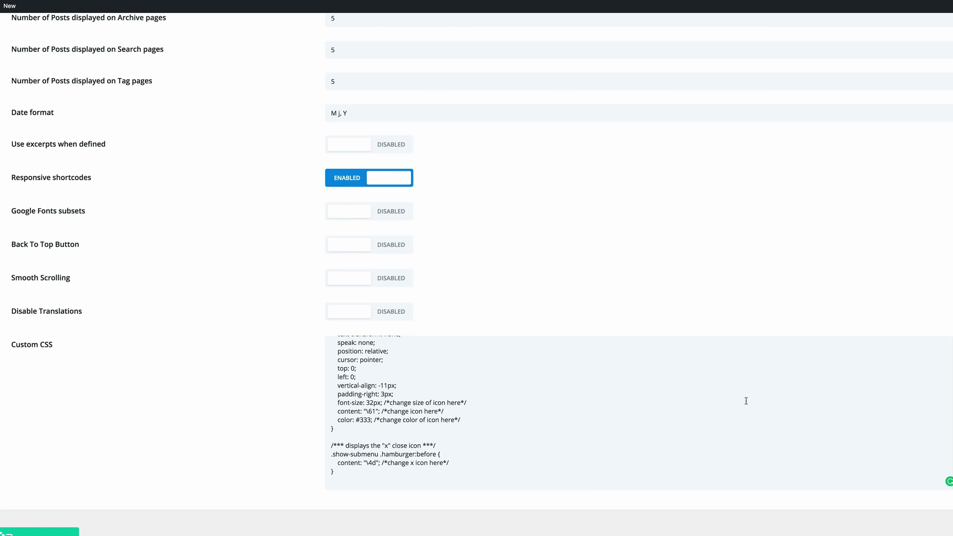
Change the .hamburger:before colour from #333 to #fff in the custom CSS and save changes.
scroll(up, 3)
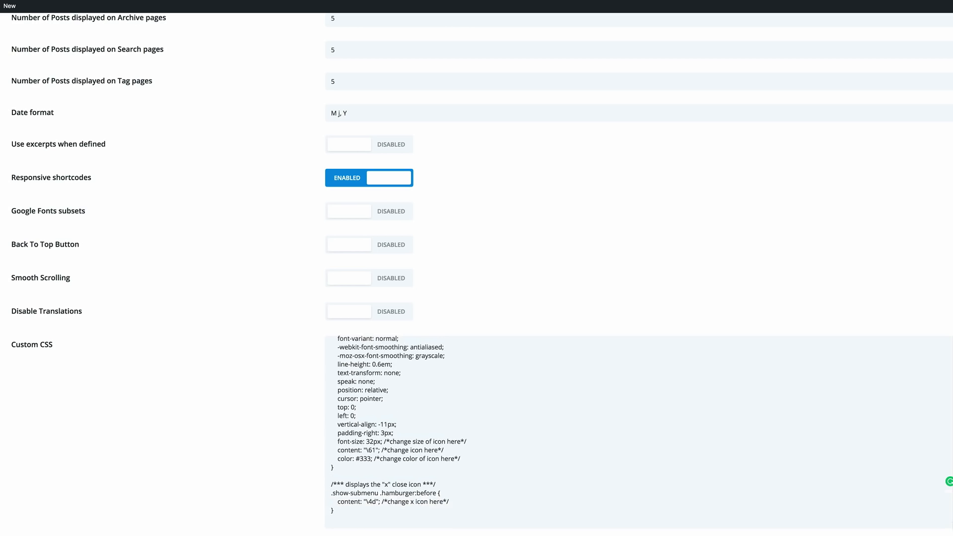
scroll(down, 3)
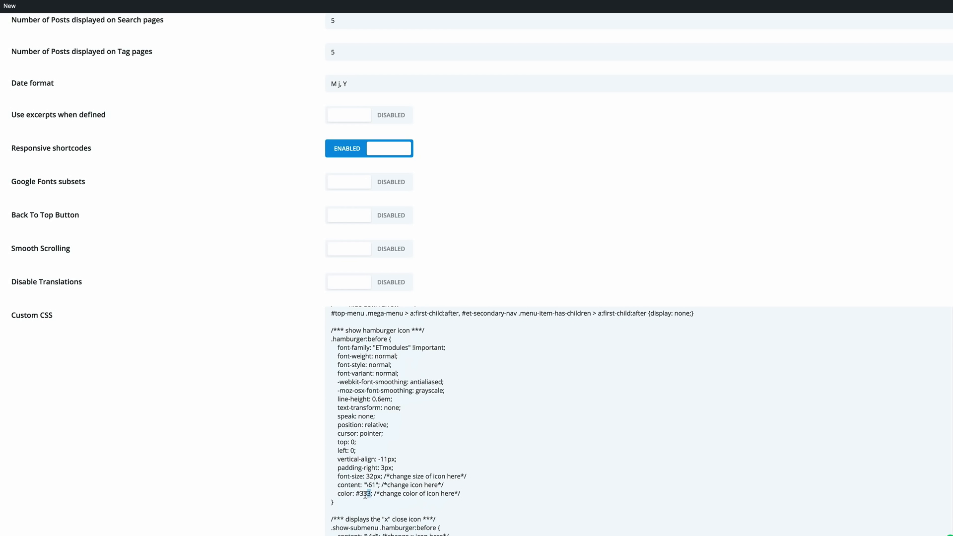
text(#ffffff)
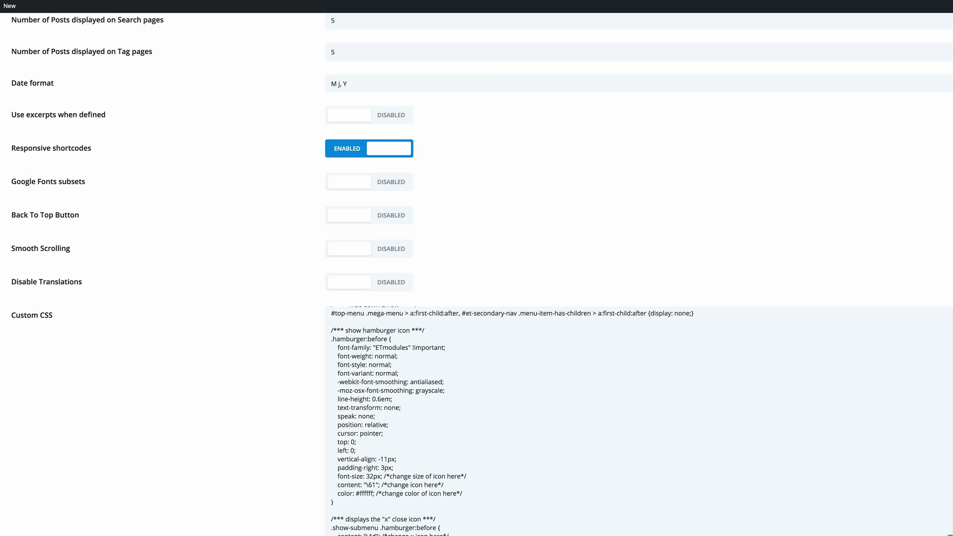
click(137, 518)
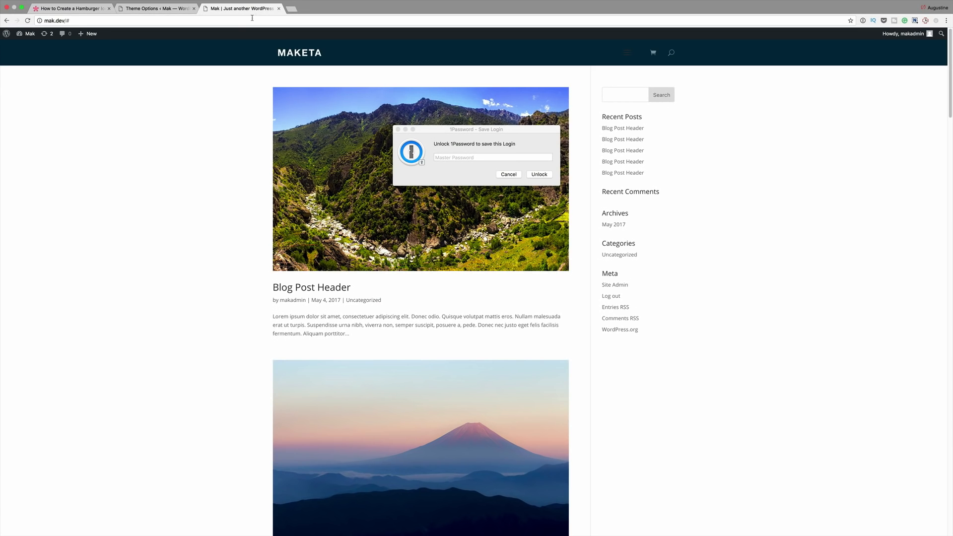
Reload the front page, dismiss the password prompt, and toggle the mega menu from the white hamburger.
click(27, 20)
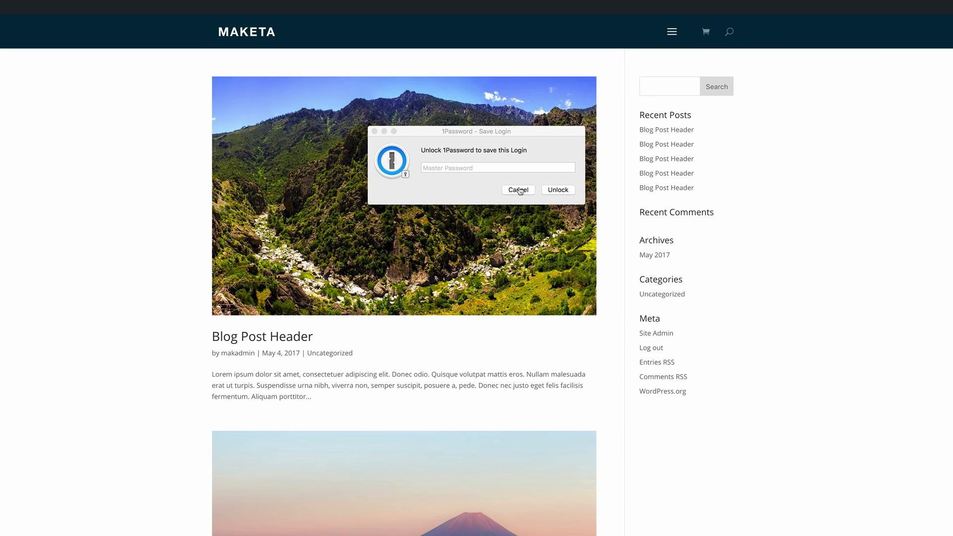
click(517, 190)
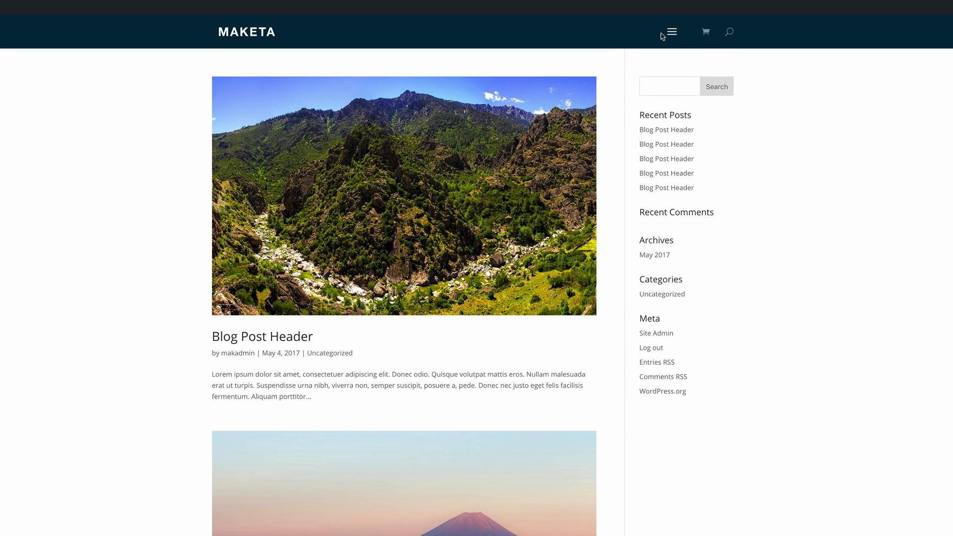
click(672, 32)
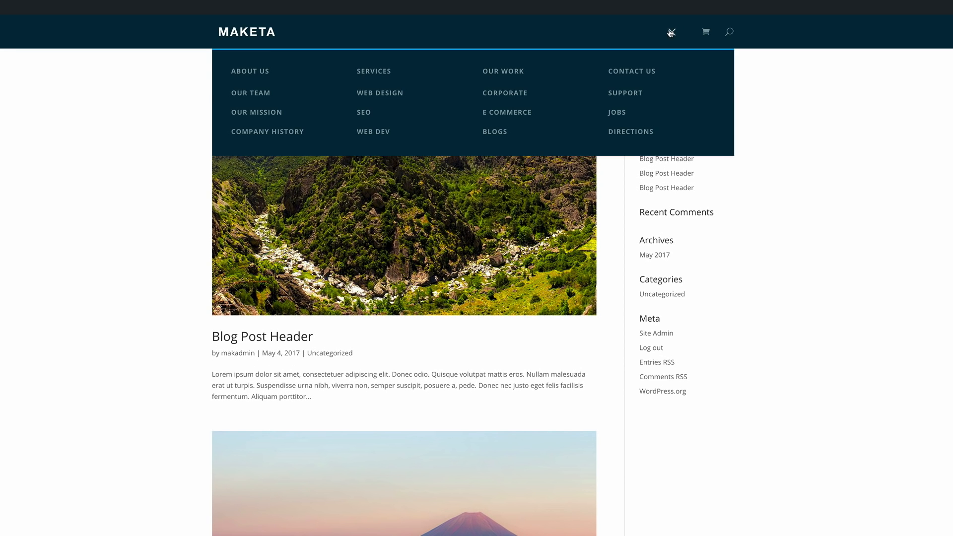
click(671, 32)
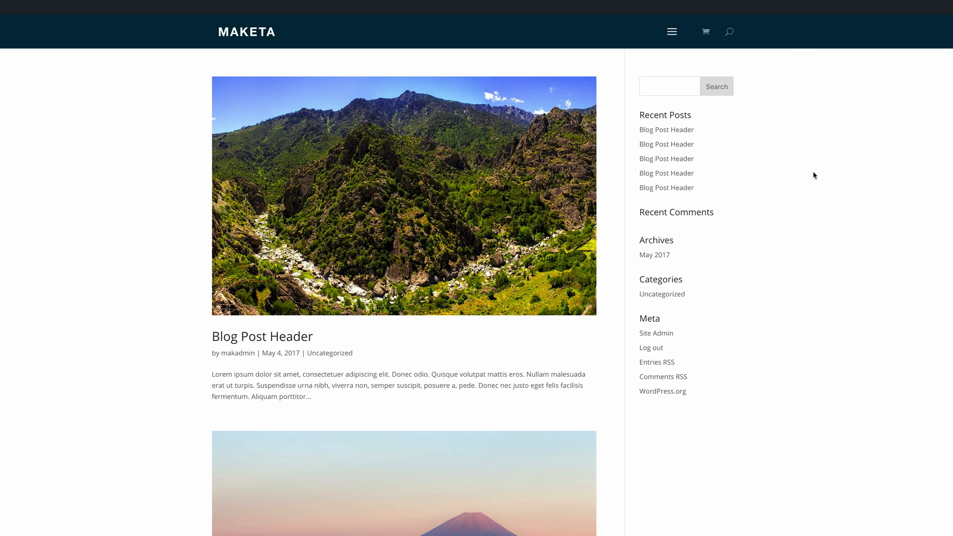
mouse_move(619, 55)
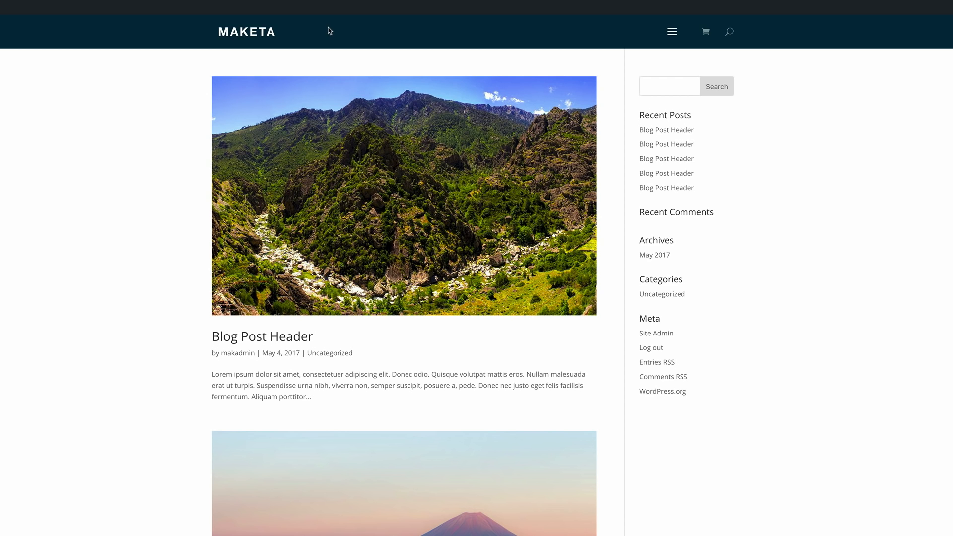
mouse_move(578, 37)
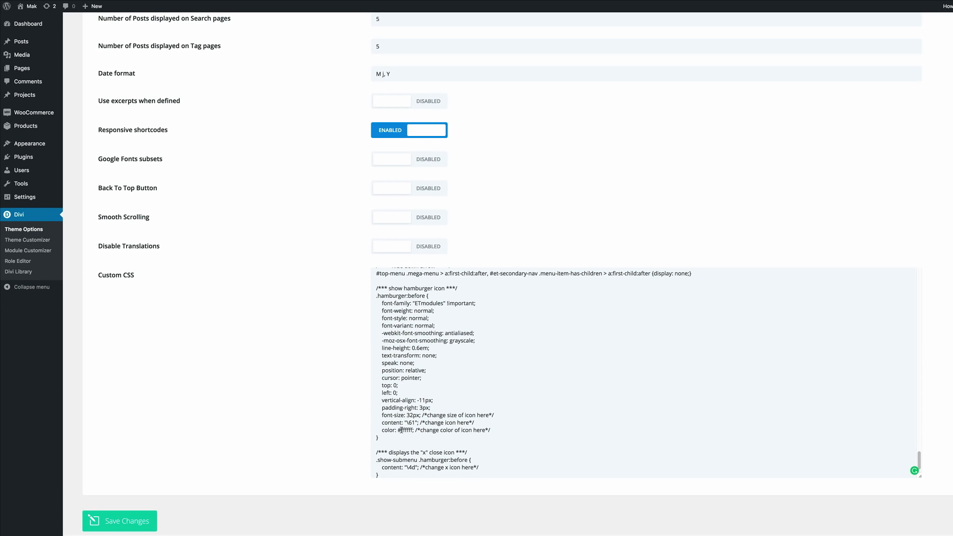
scroll(up, 3)
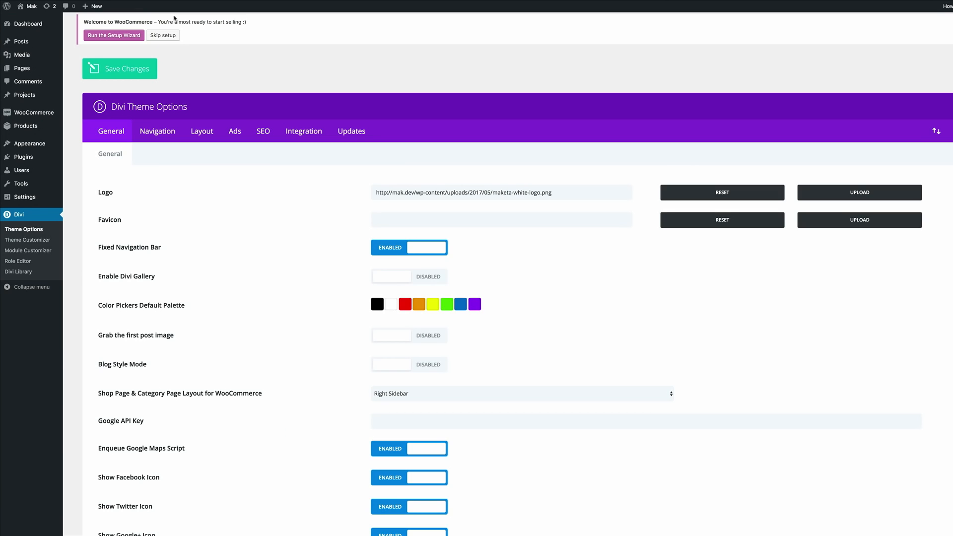
mouse_move(28, 240)
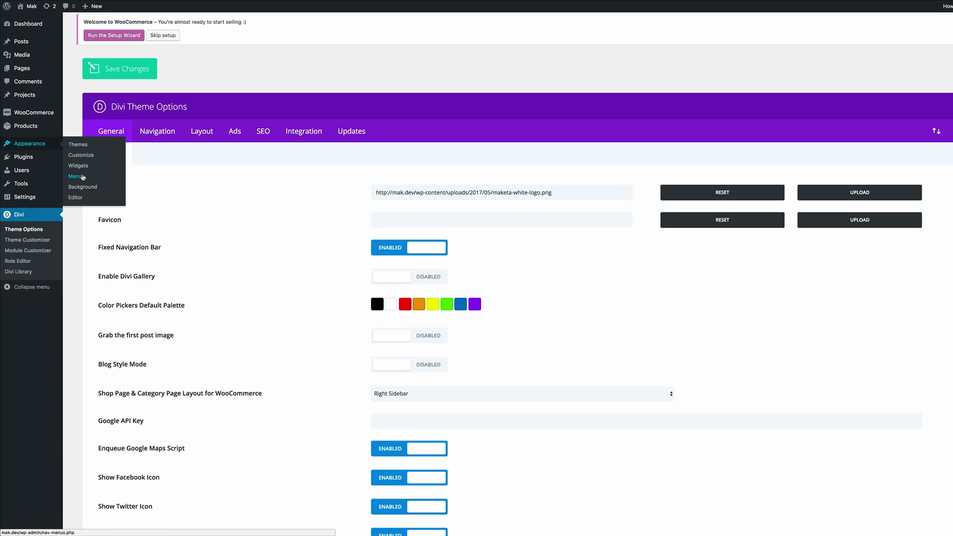
In Appearance > Menus, add MENU to the hamburger item's Navigation Label and save the menu.
click(77, 177)
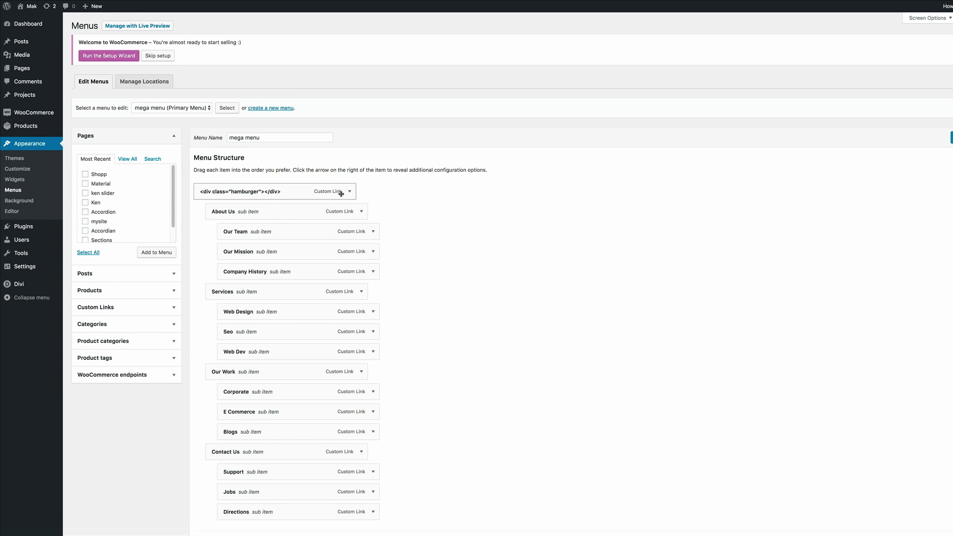
click(349, 192)
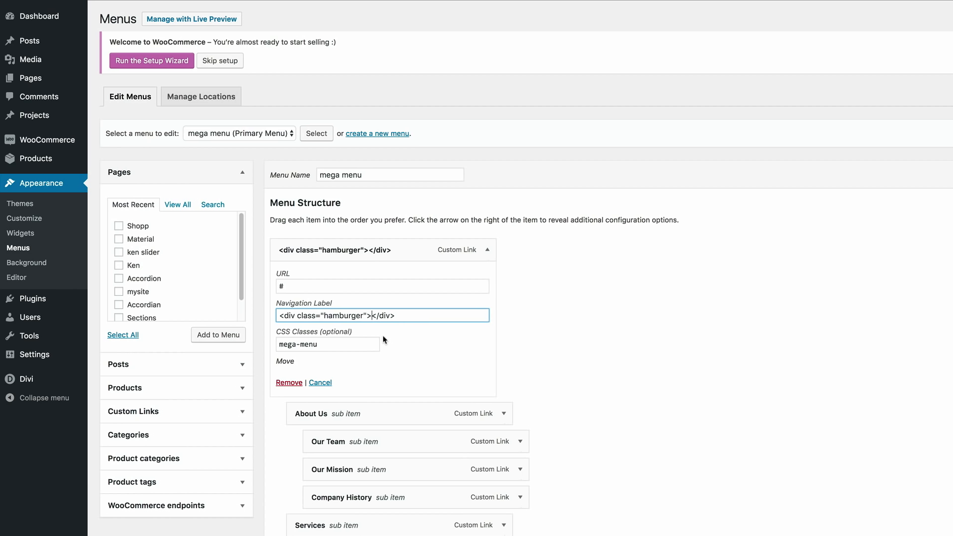
text(MENU)
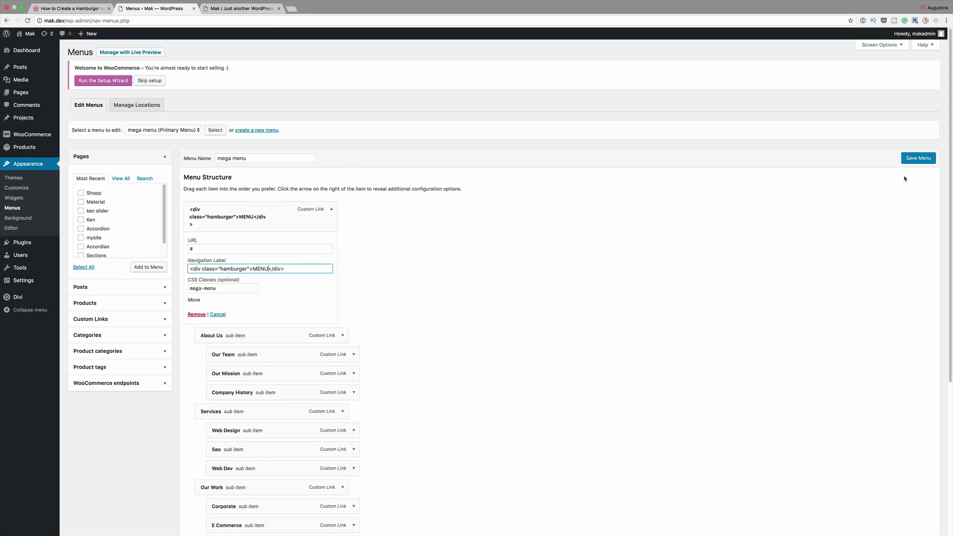
click(918, 158)
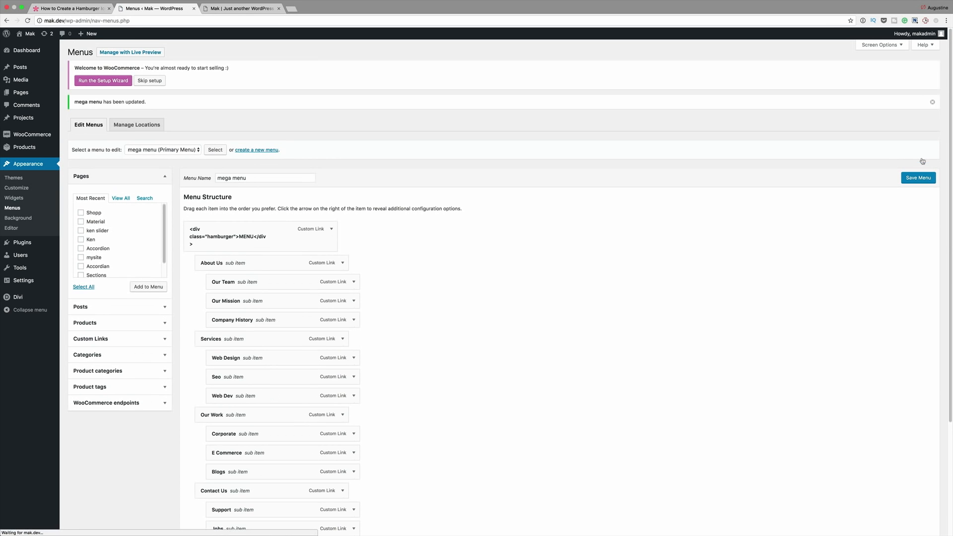
click(241, 8)
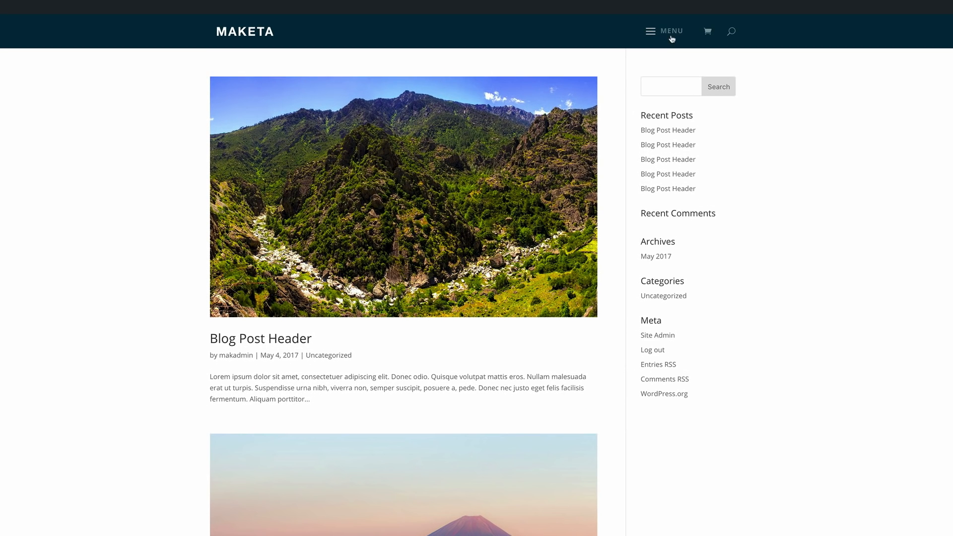
Open the four-column mega menu from the MENU hamburger on the front page.
click(652, 31)
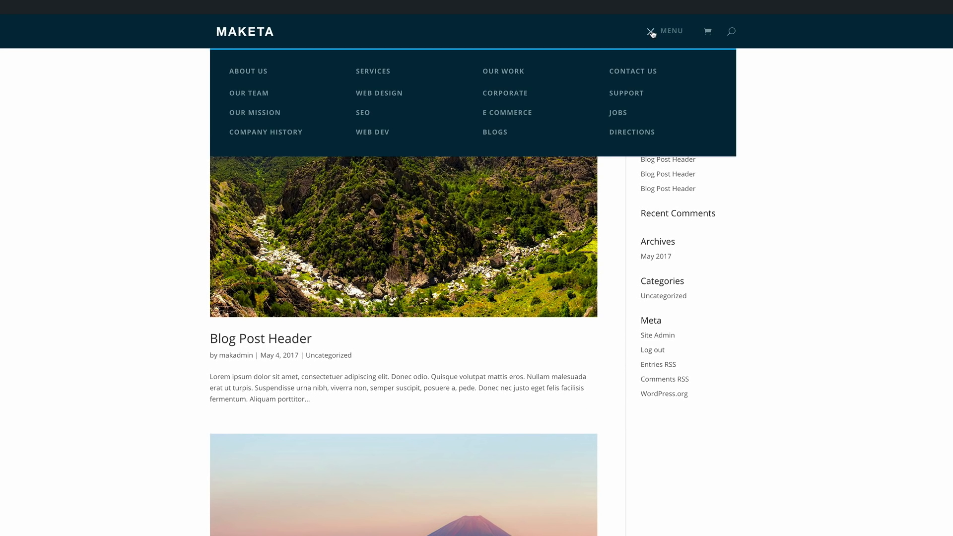